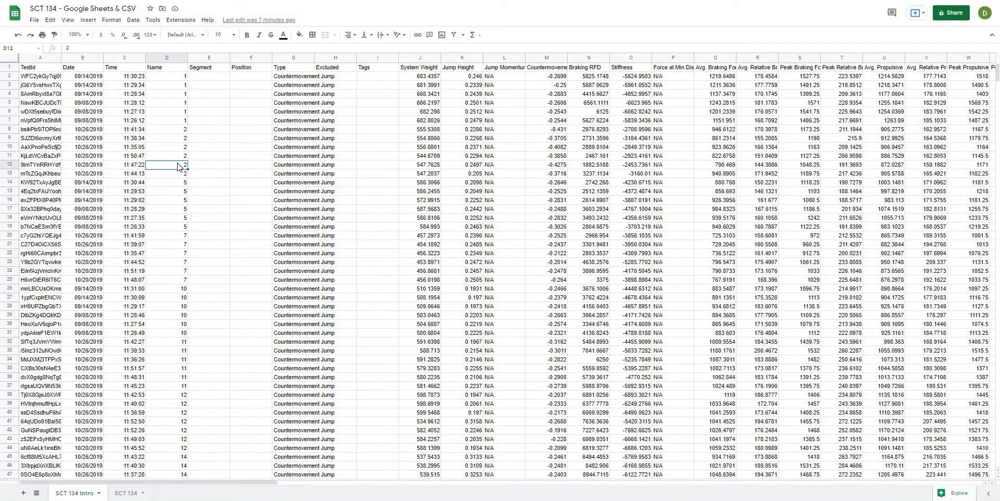
mouse_move(174, 180)
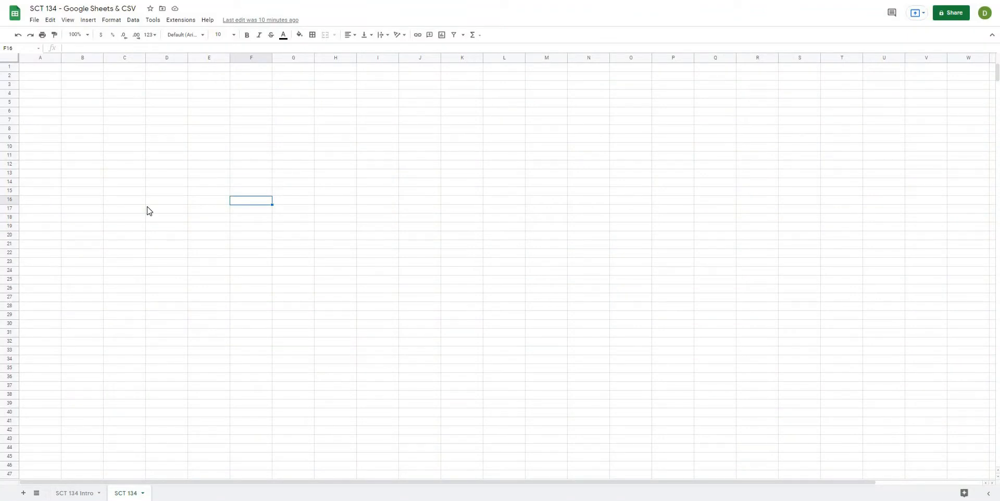
mouse_move(160, 219)
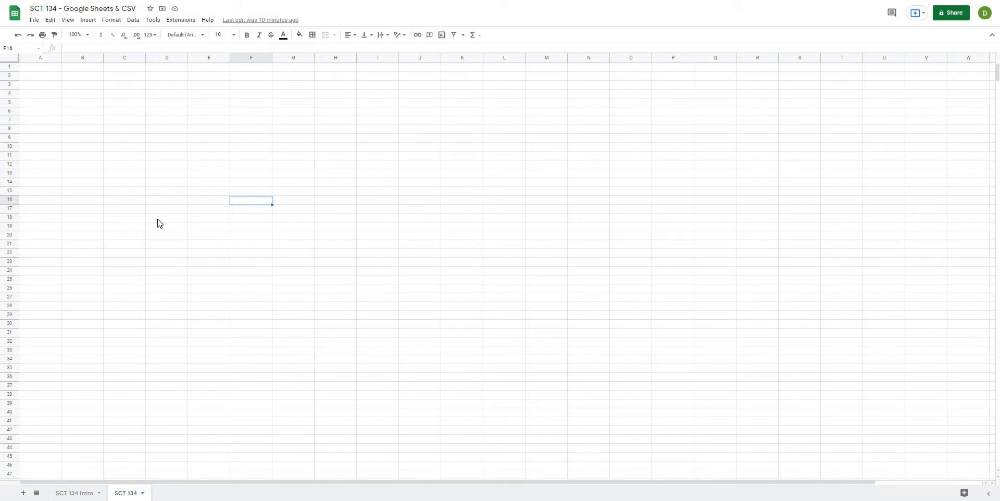
mouse_move(164, 247)
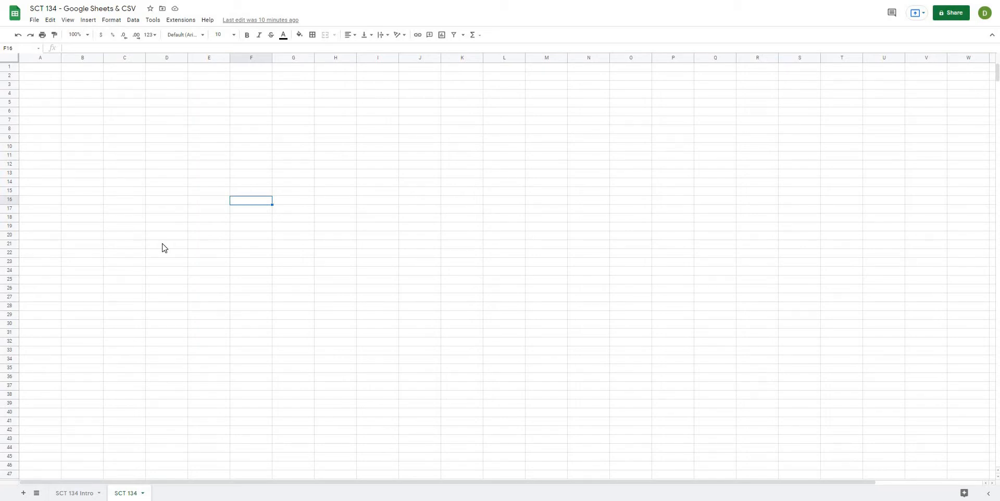
mouse_move(171, 257)
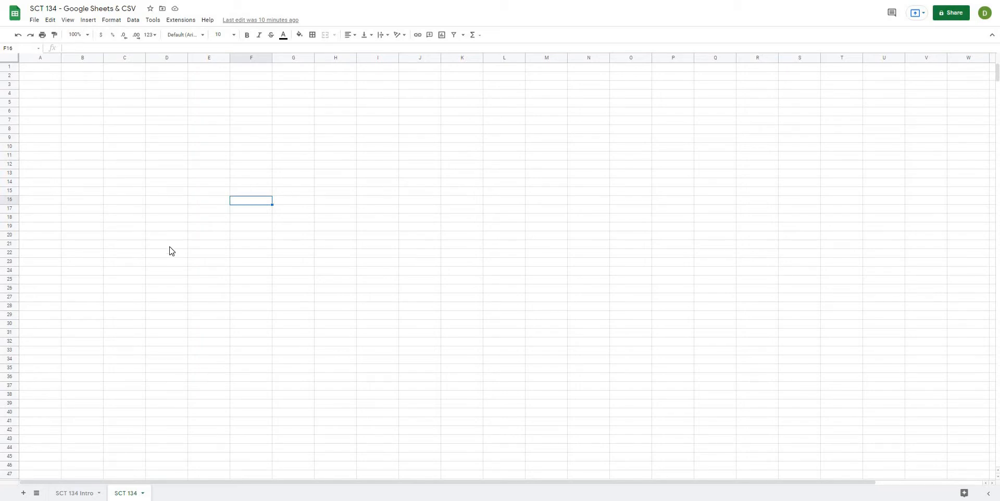
mouse_move(160, 243)
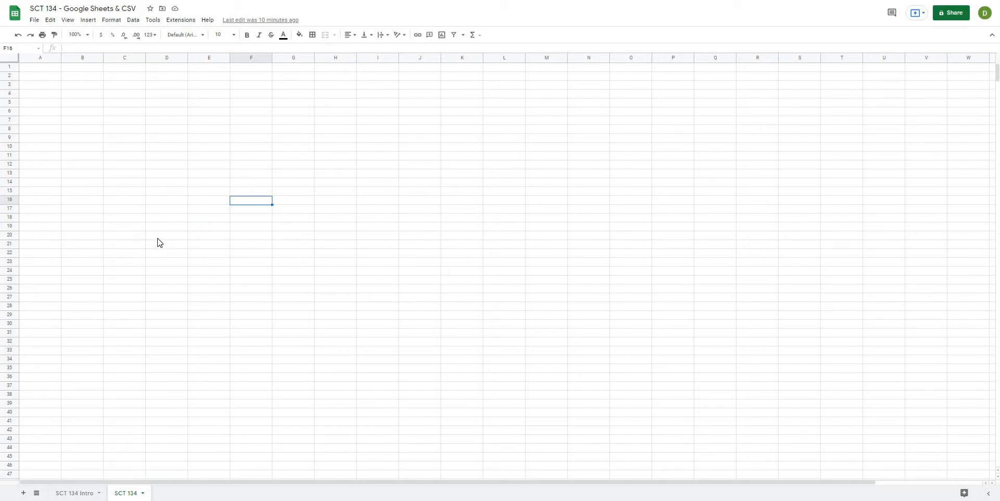
left_click(250, 174)
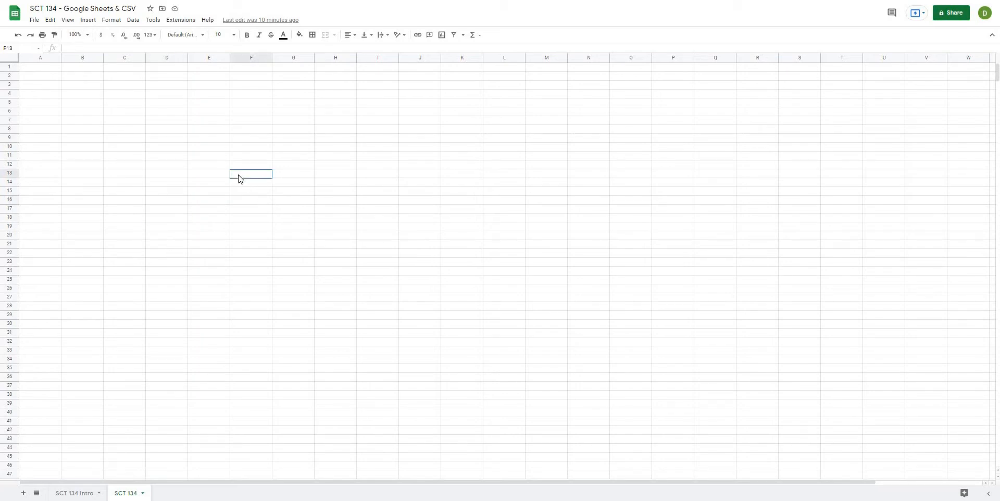
left_click(293, 165)
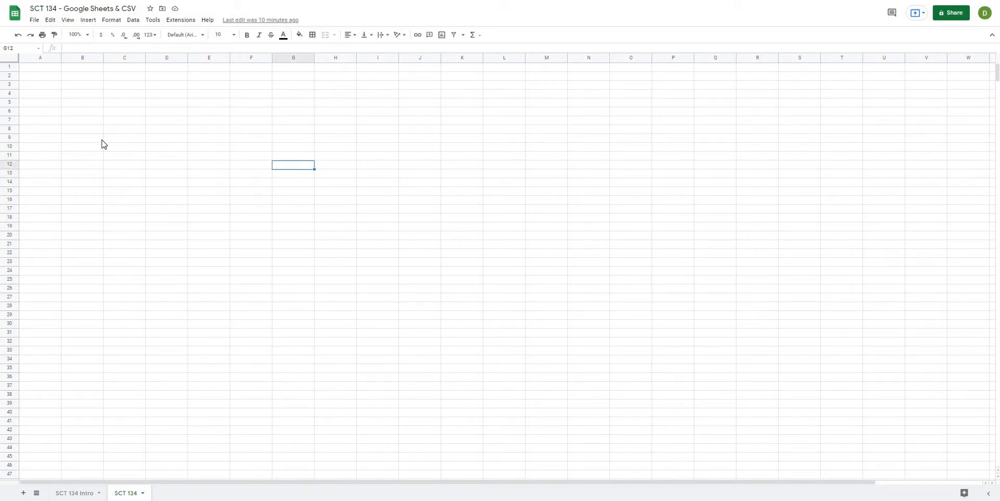
mouse_move(110, 151)
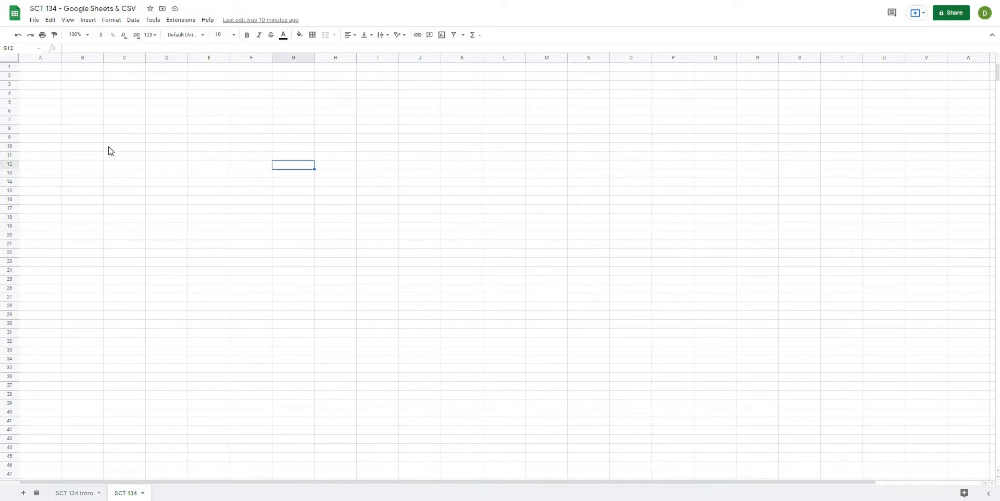
mouse_move(137, 197)
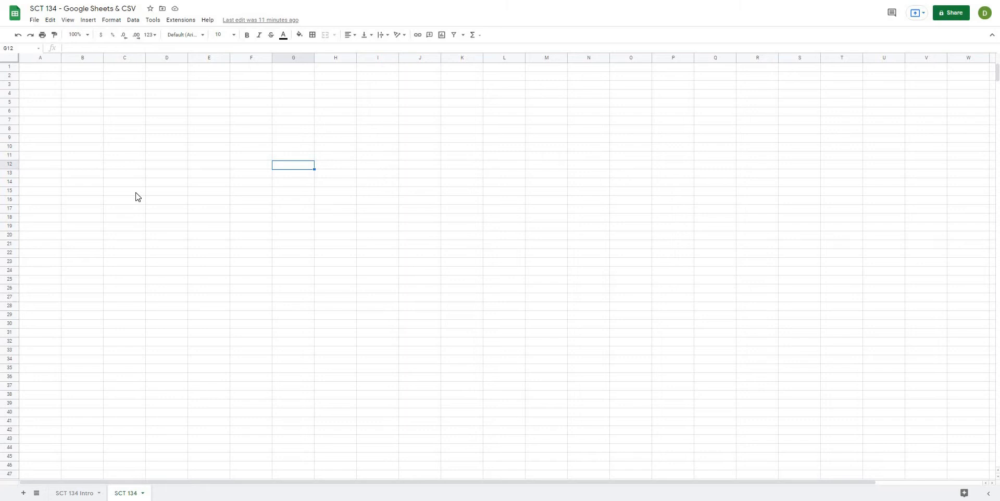
mouse_move(130, 180)
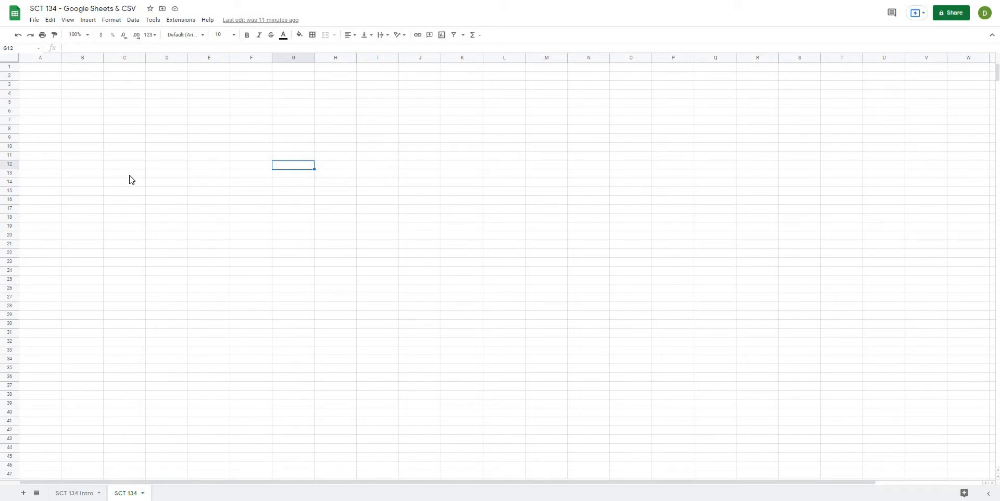
mouse_move(139, 183)
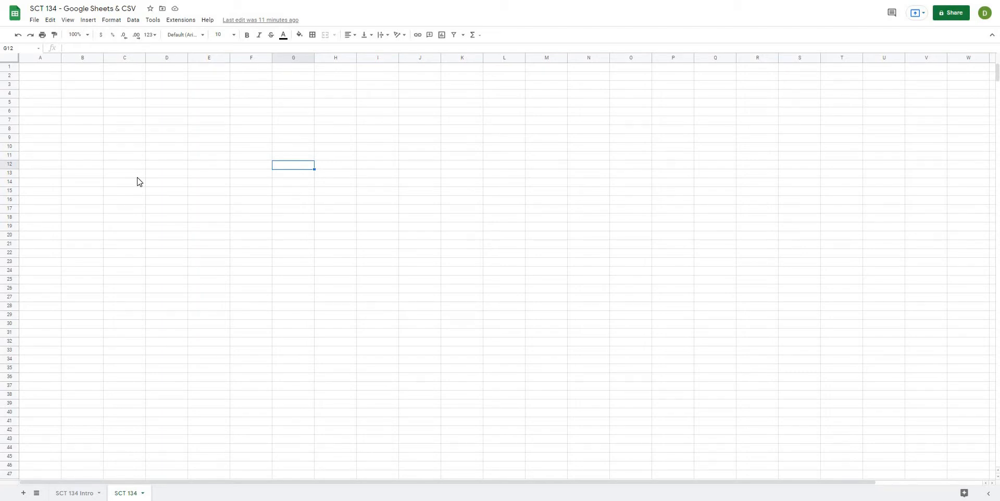
mouse_move(141, 198)
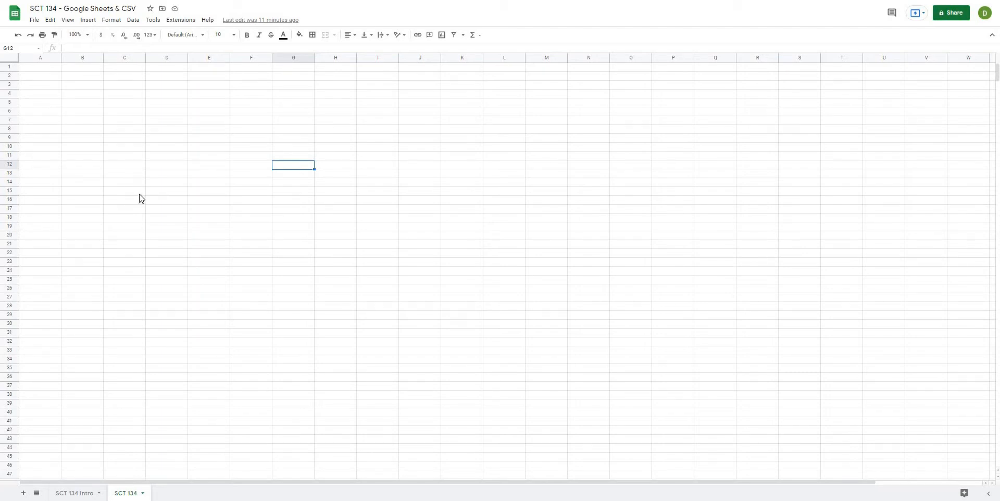
left_click(124, 191)
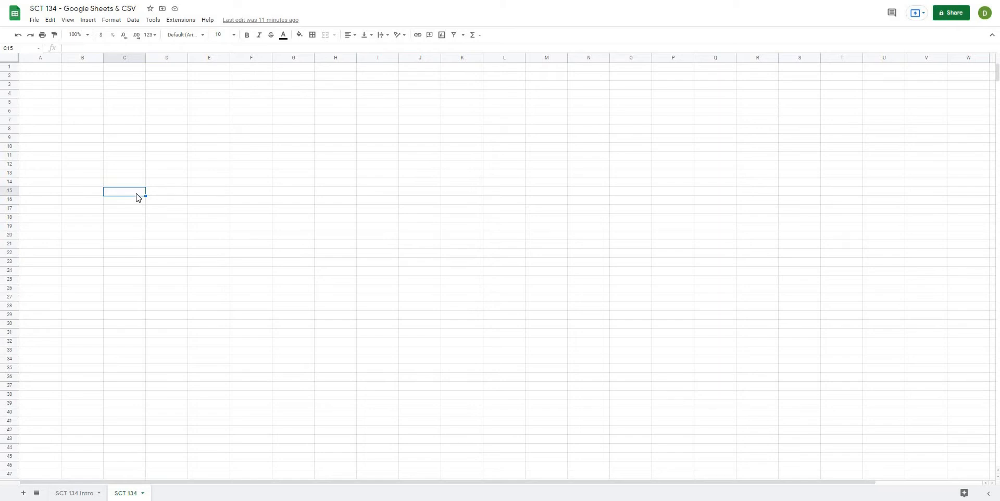
left_click(292, 199)
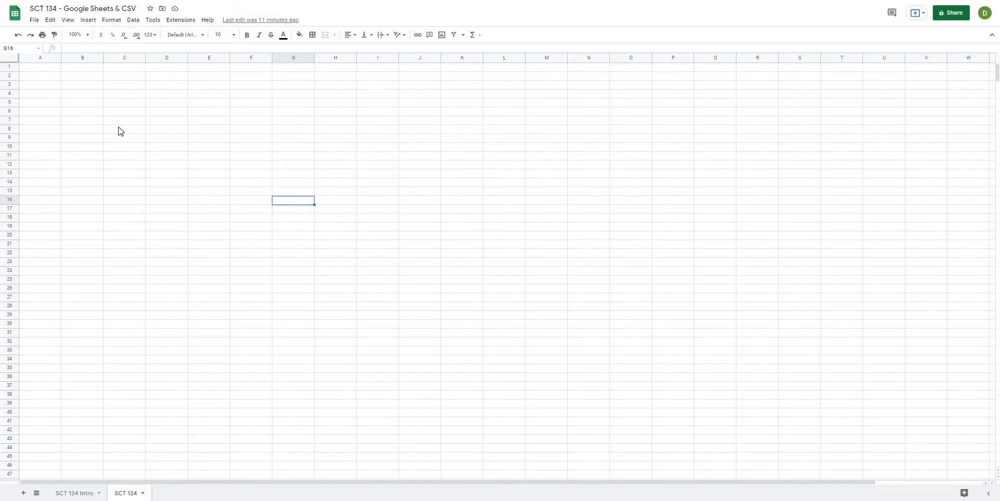
mouse_move(125, 153)
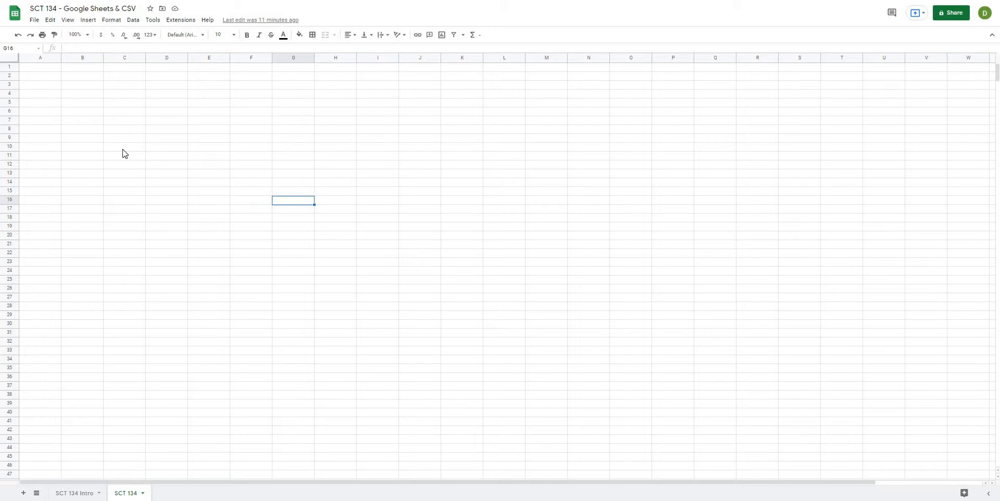
mouse_move(118, 190)
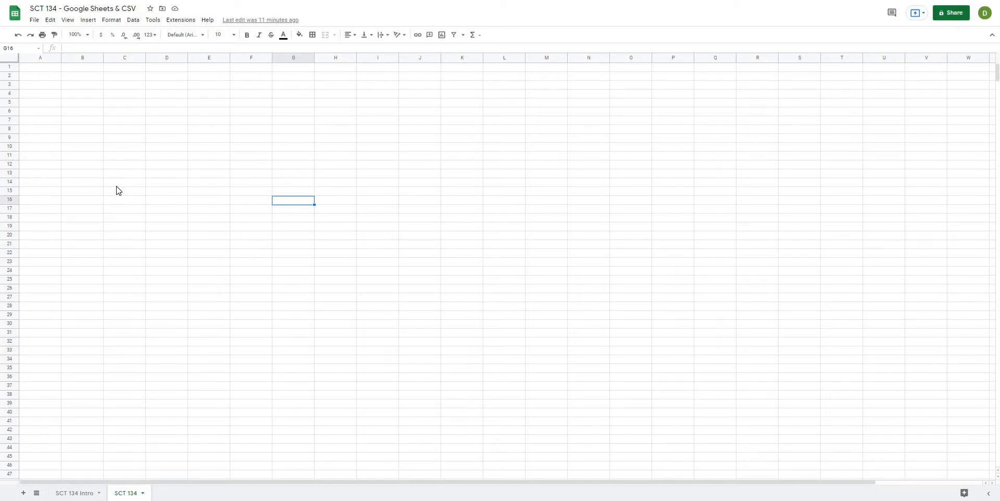
left_click(124, 183)
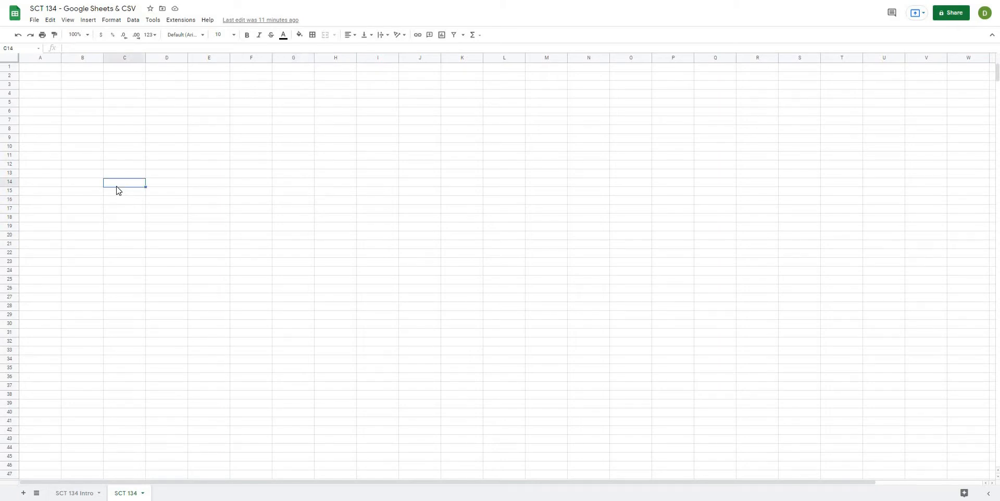
left_click(292, 154)
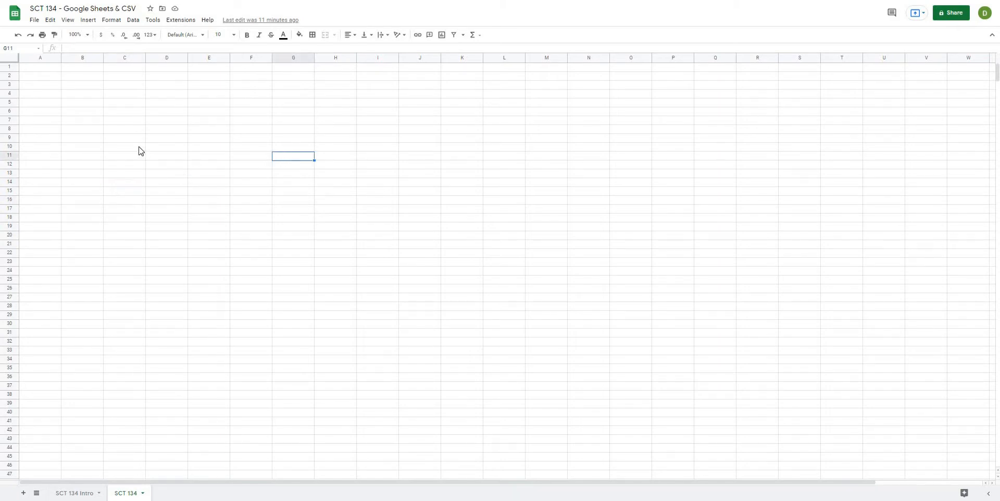
mouse_move(131, 154)
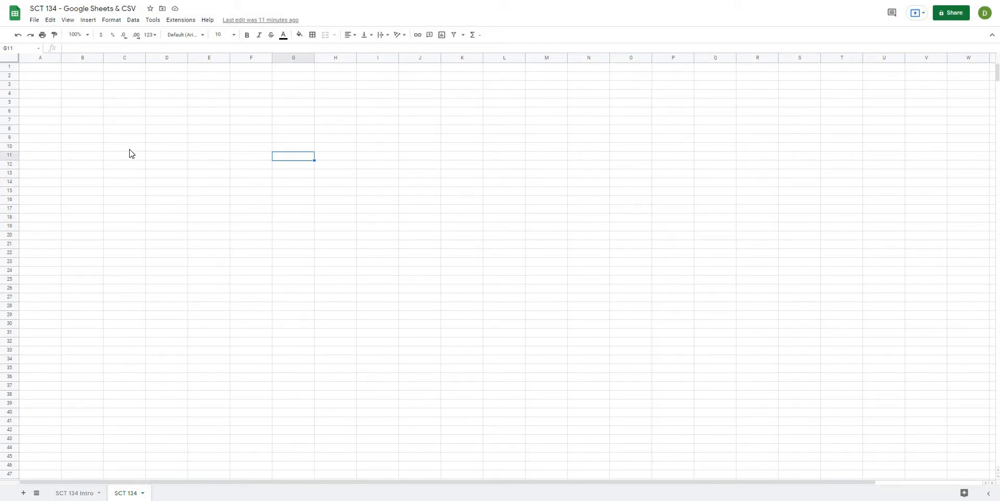
left_click(250, 149)
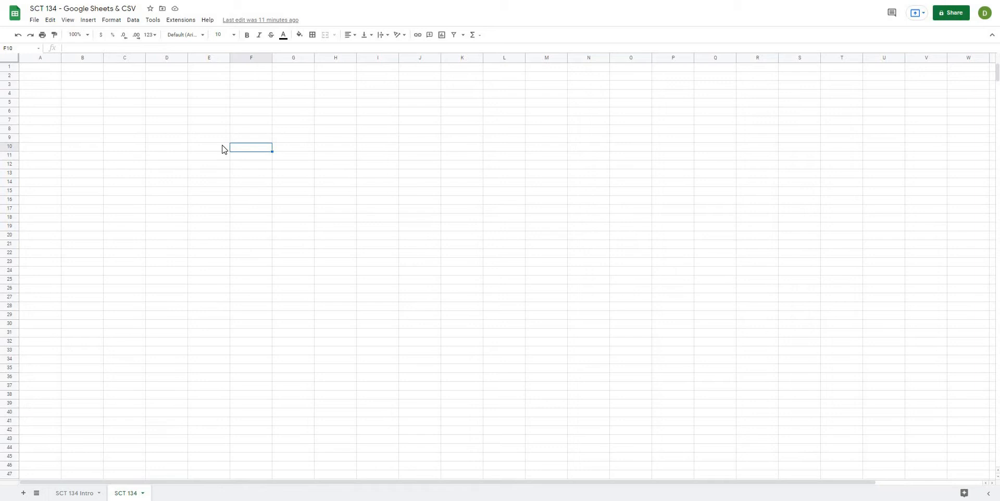
mouse_move(158, 183)
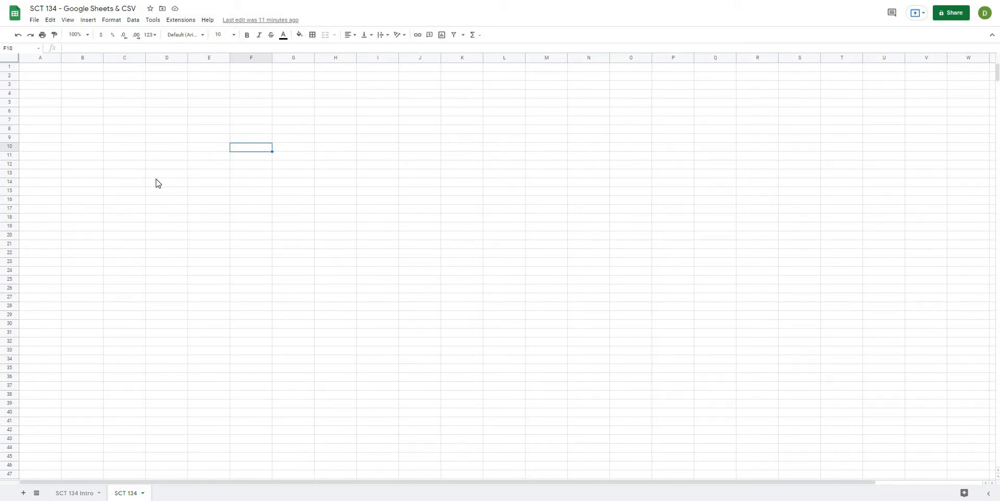
left_click(39, 66)
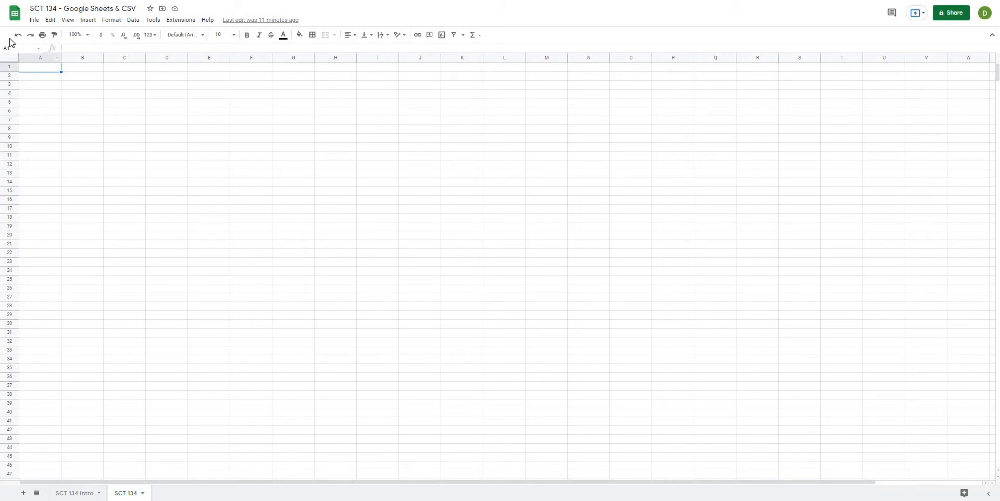
- Start a file import into the SCT 134 sheet from the File menu
left_click(34, 19)
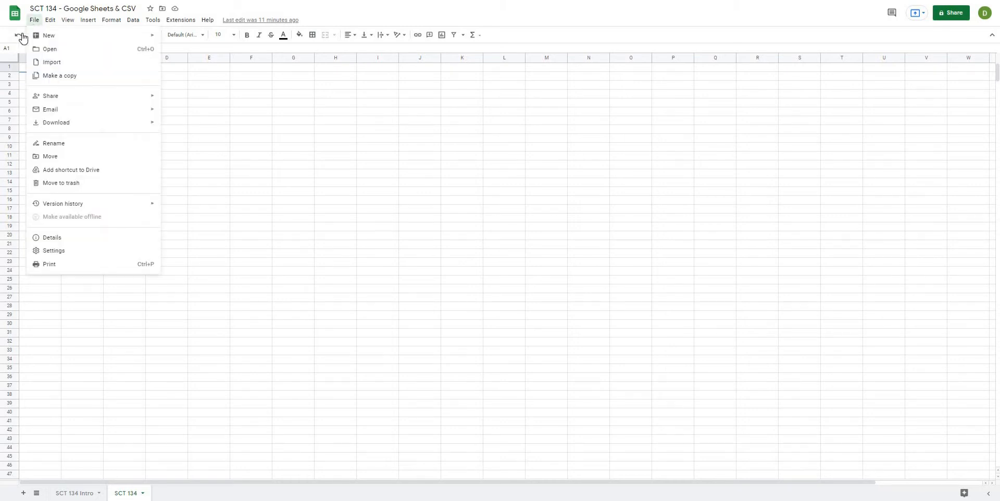
mouse_move(51, 62)
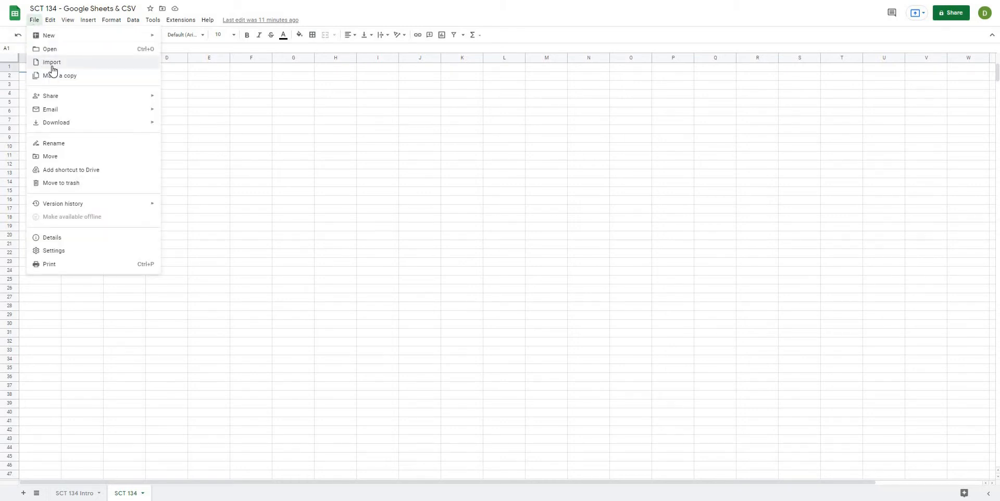
left_click(51, 62)
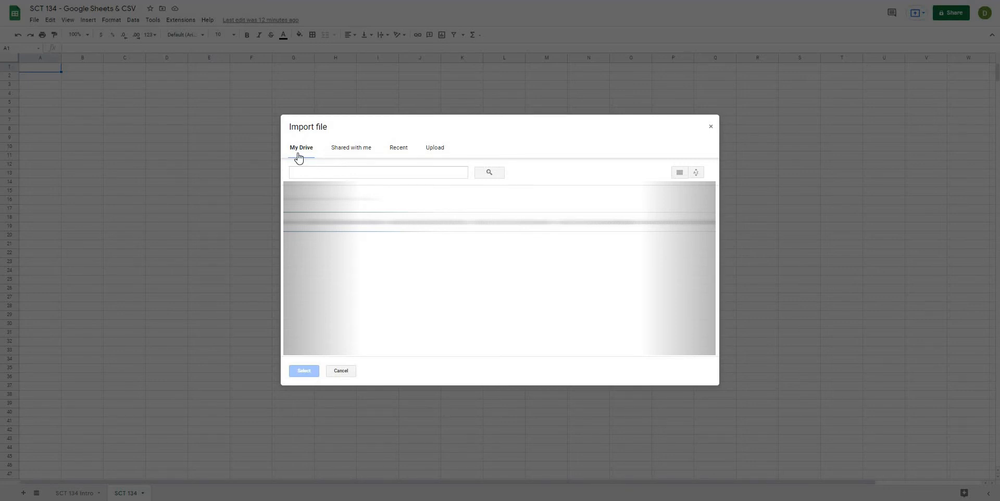
mouse_move(331, 162)
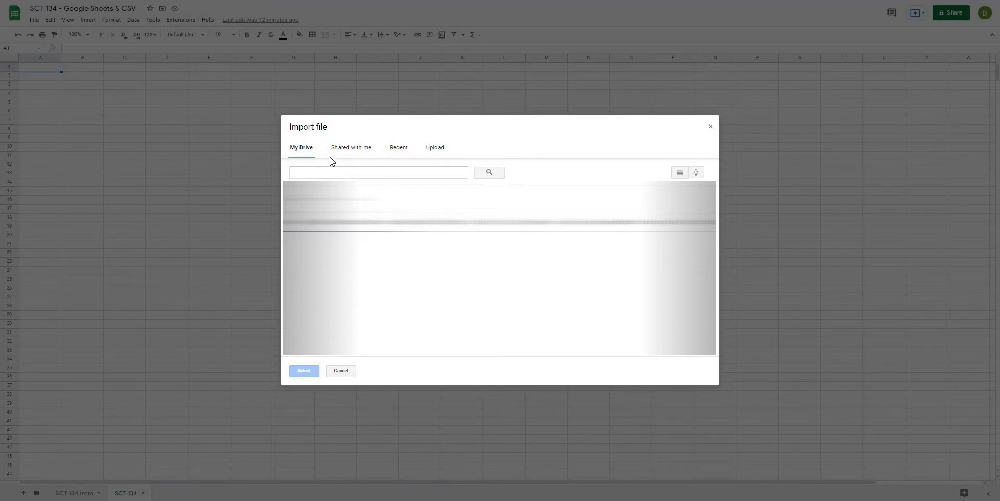
mouse_move(398, 148)
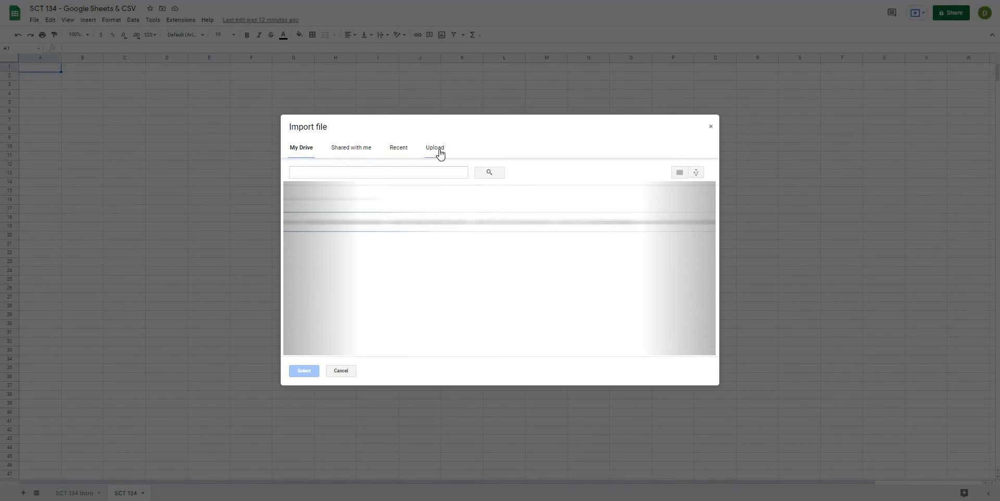
mouse_move(301, 148)
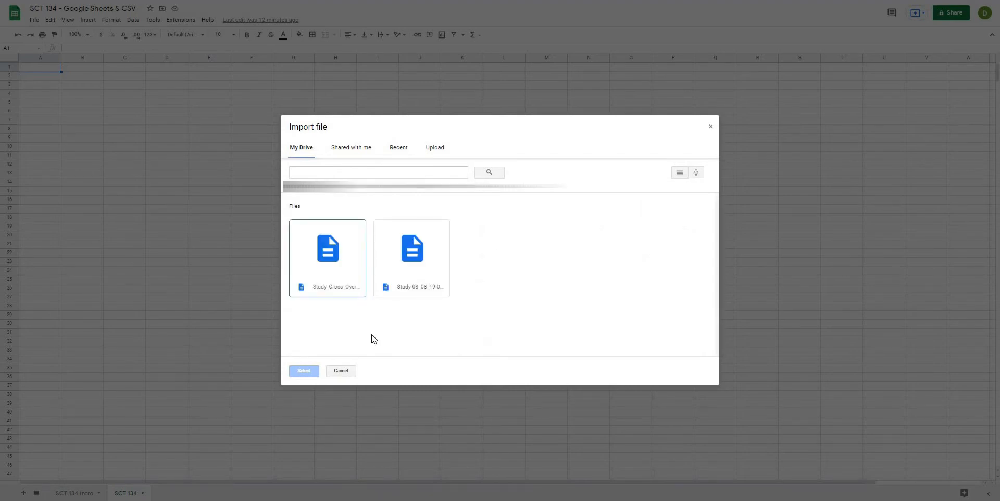
mouse_move(419, 282)
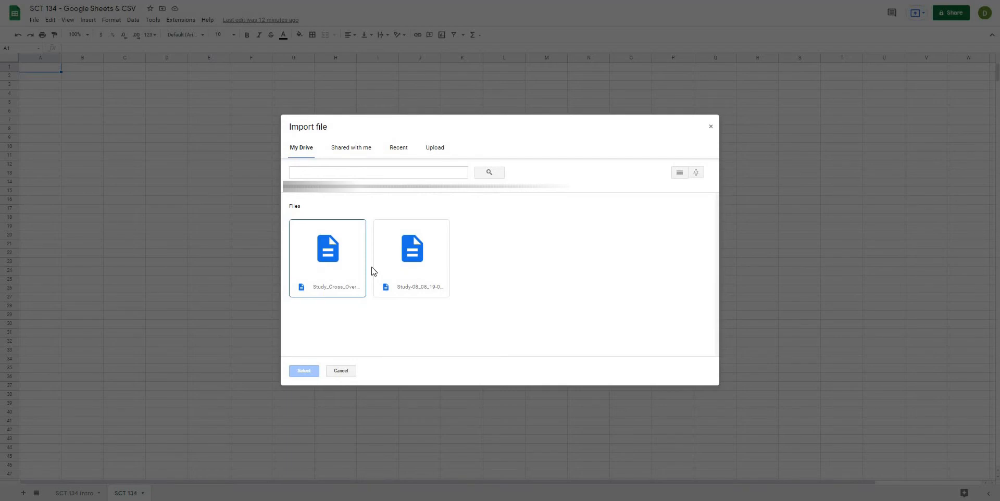
mouse_move(410, 256)
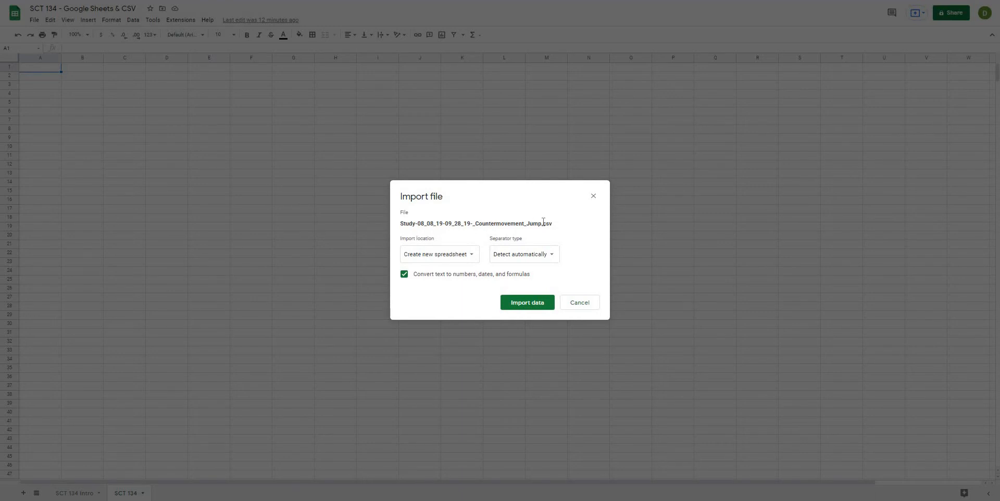
mouse_move(431, 254)
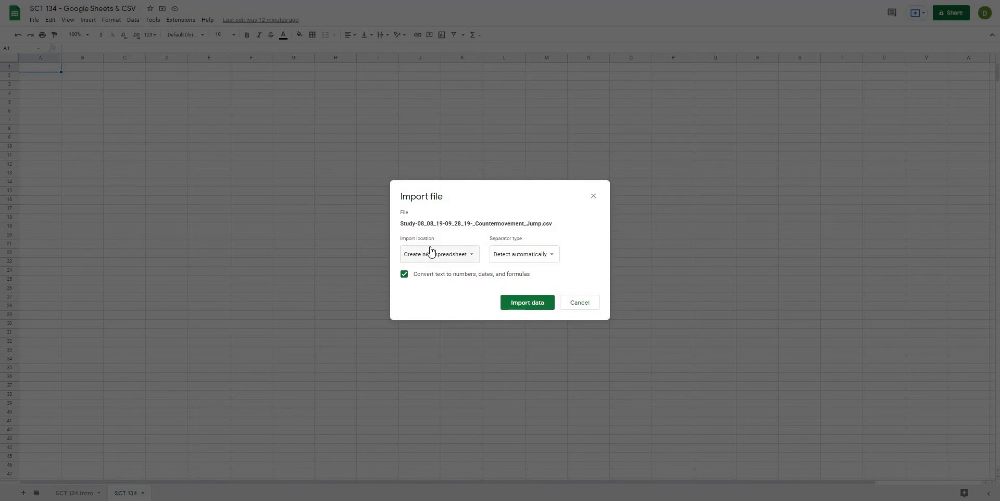
mouse_move(440, 266)
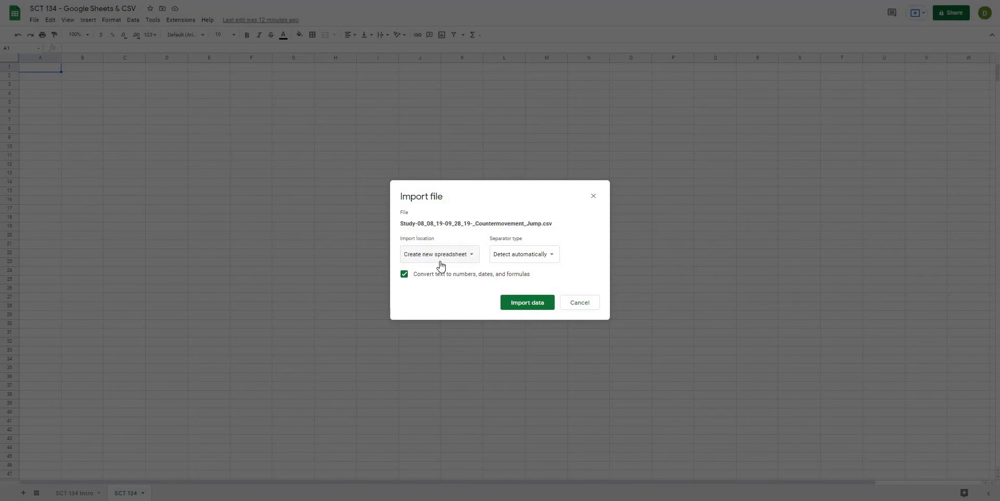
mouse_move(436, 259)
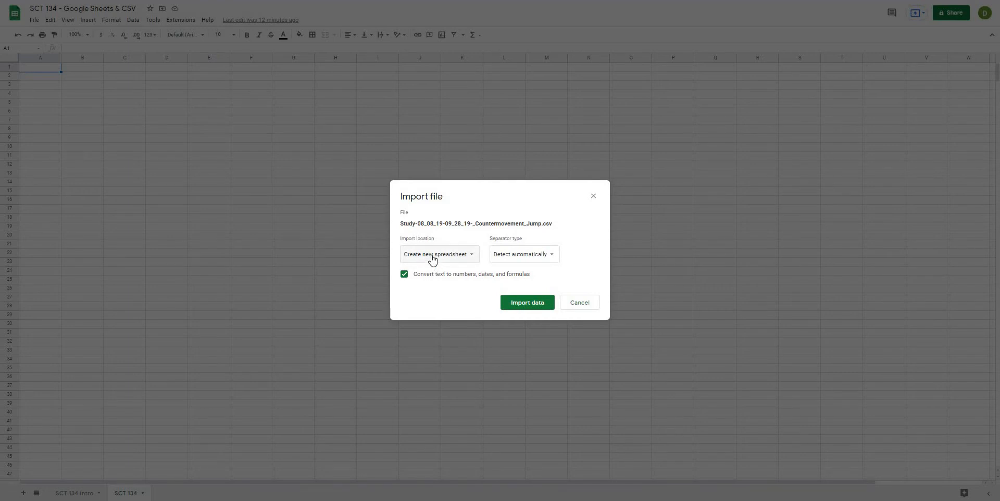
- Set the Countermovement Jump CSV's import location to 'Append to current sheet'
left_click(438, 254)
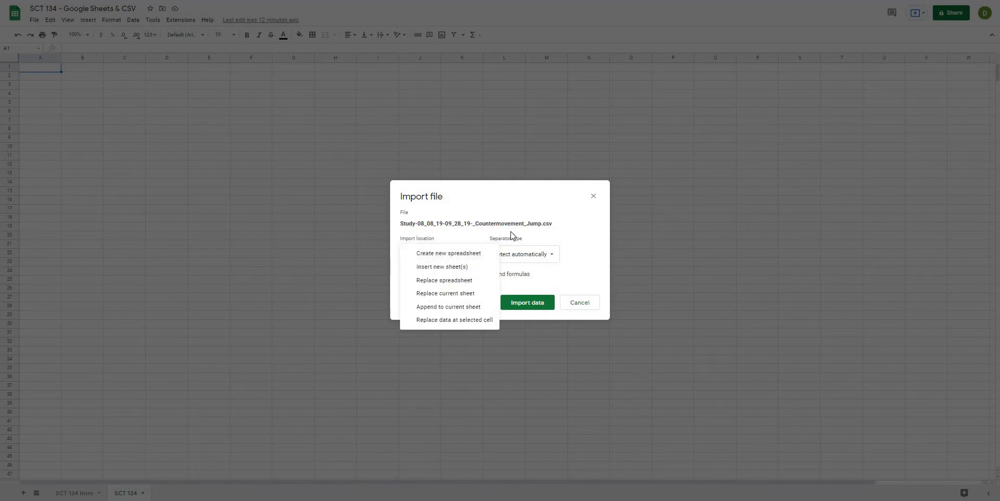
mouse_move(478, 256)
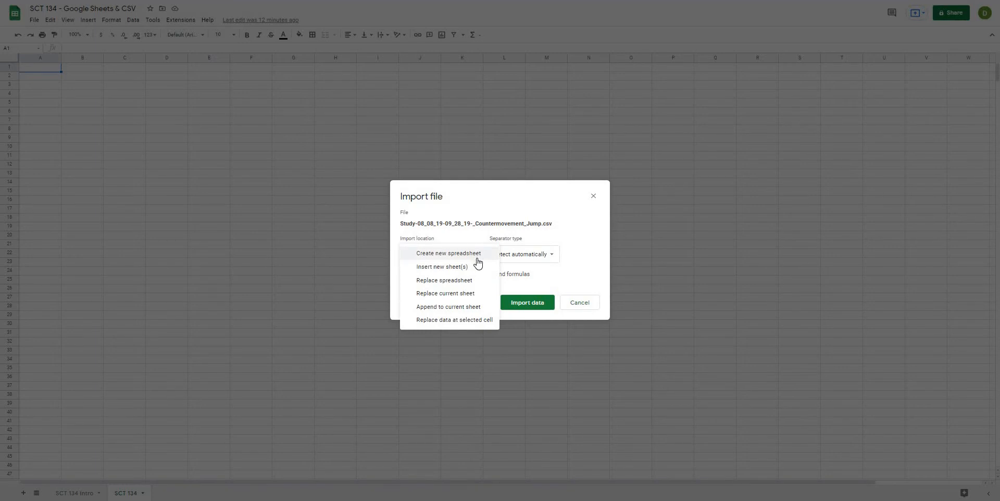
mouse_move(415, 275)
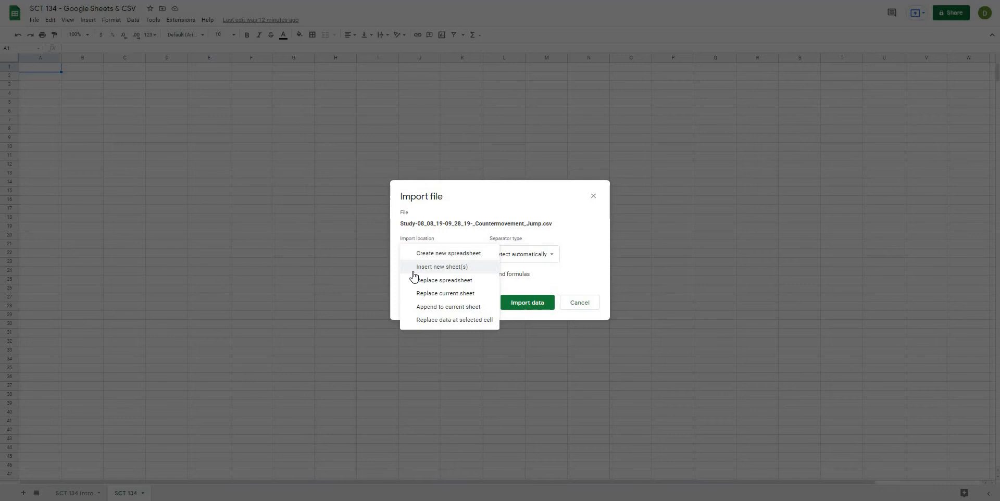
mouse_move(412, 284)
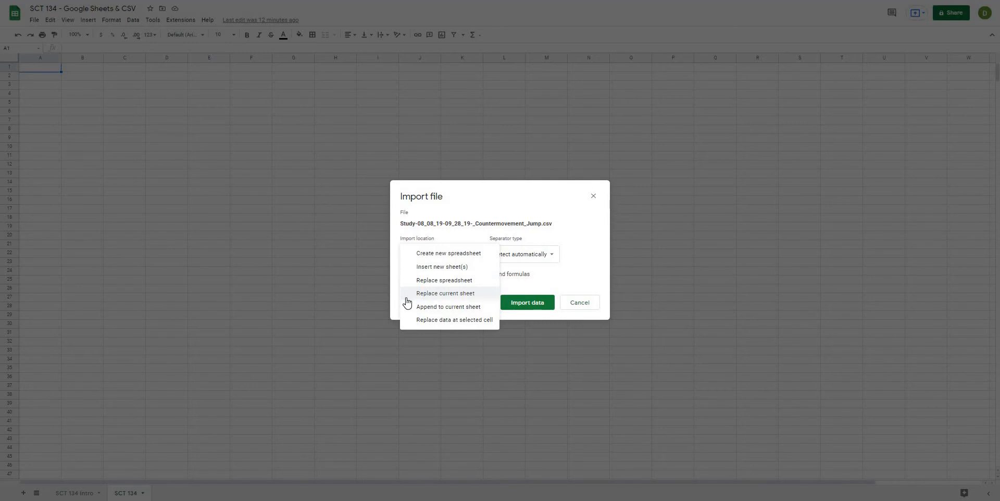
mouse_move(410, 312)
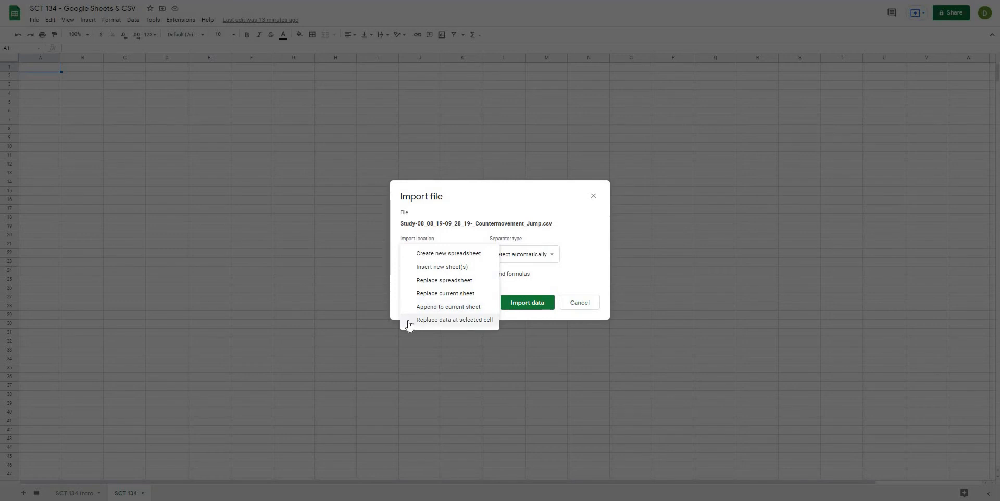
mouse_move(410, 327)
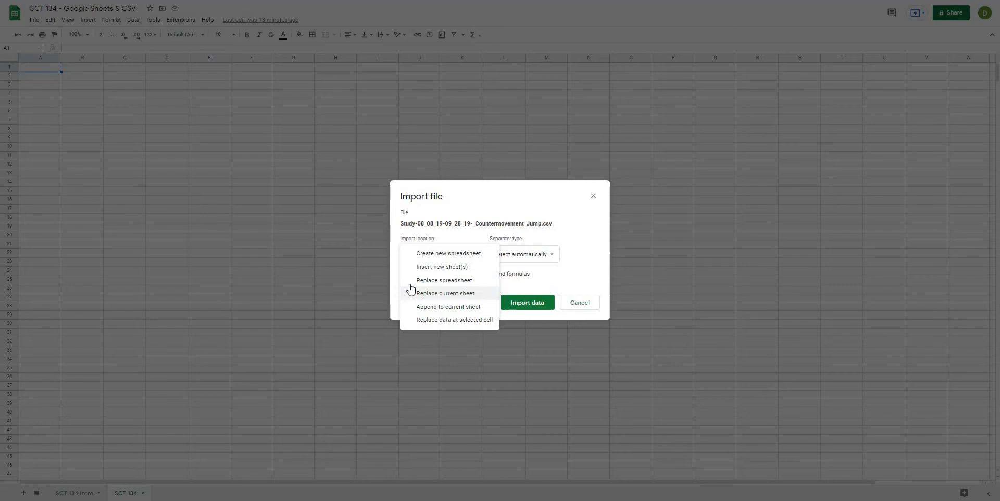
mouse_move(413, 313)
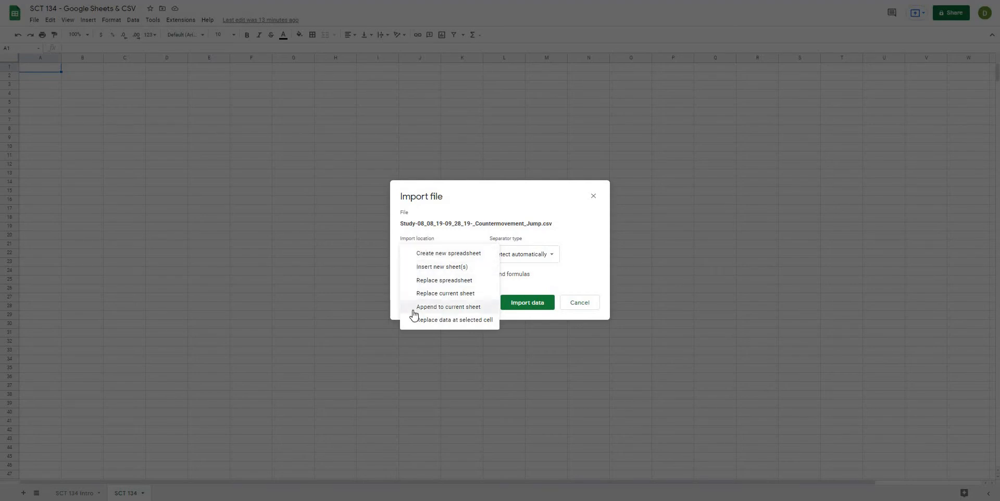
left_click(449, 307)
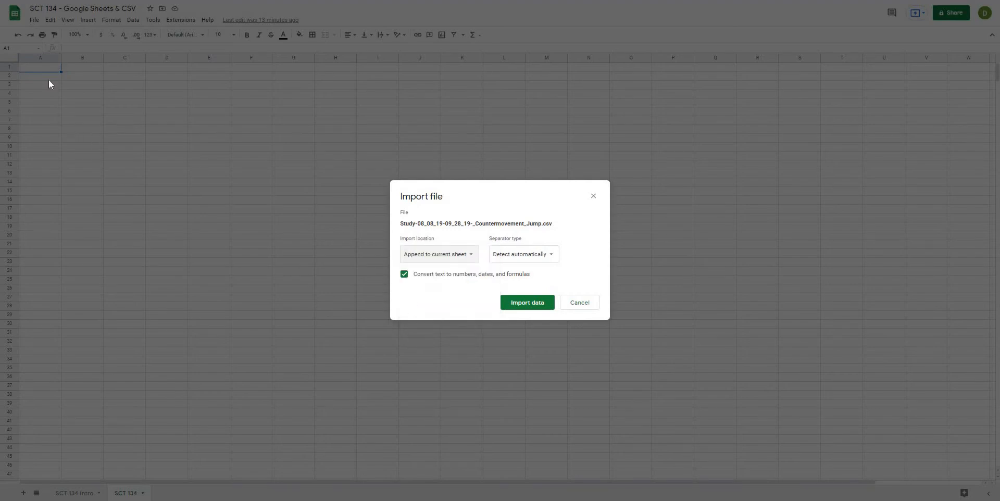
mouse_move(187, 226)
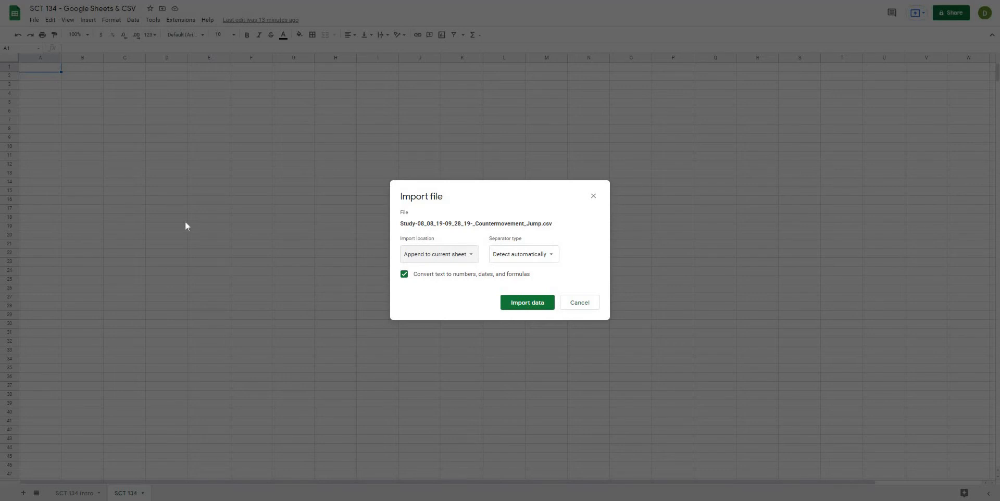
mouse_move(507, 258)
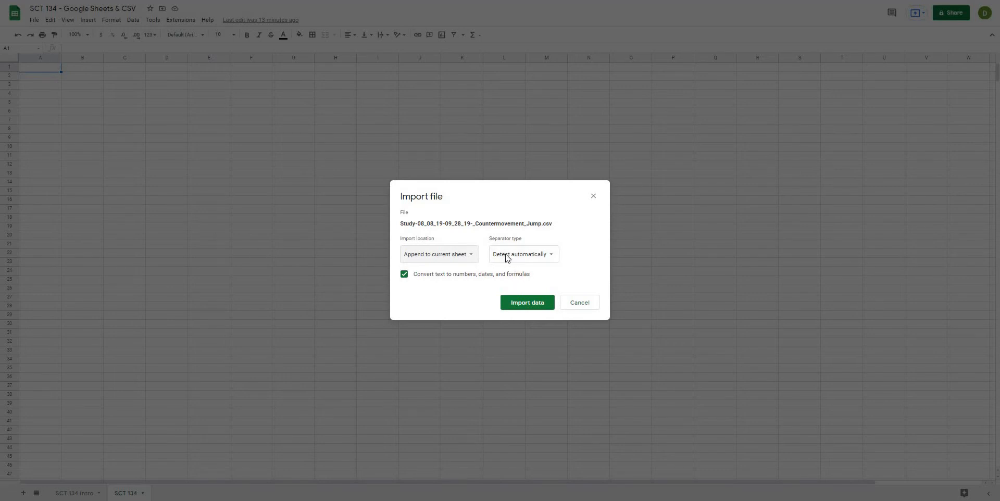
- Keep automatic separator detection and import the 08_08_19–09_28_19 Countermovement Jump CSV
left_click(521, 253)
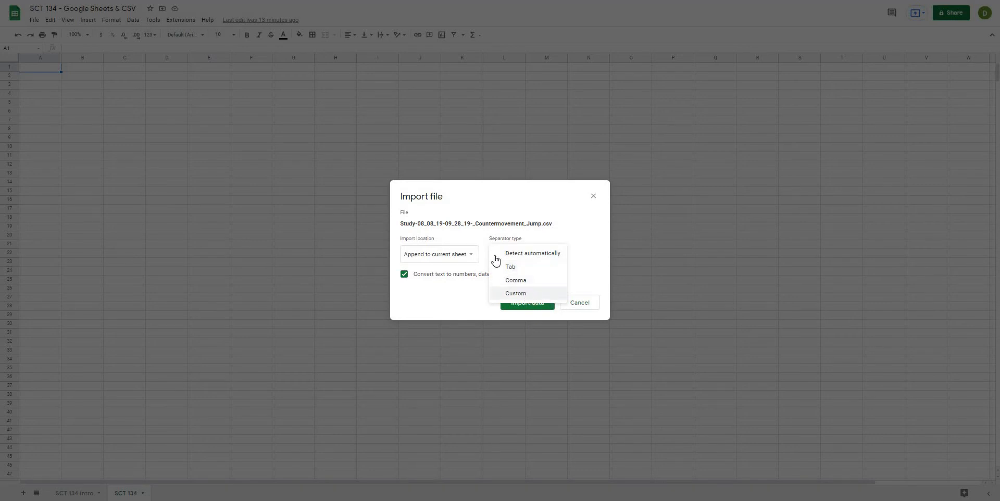
left_click(532, 253)
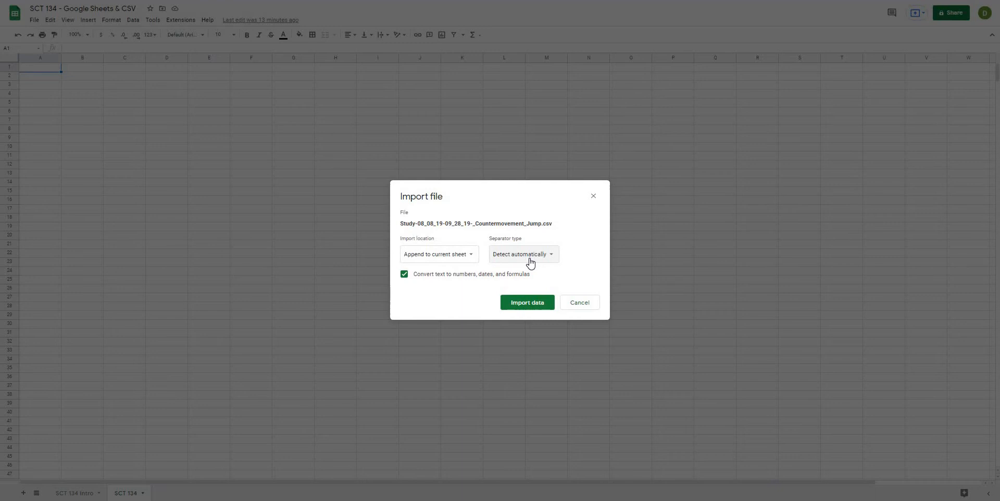
mouse_move(424, 265)
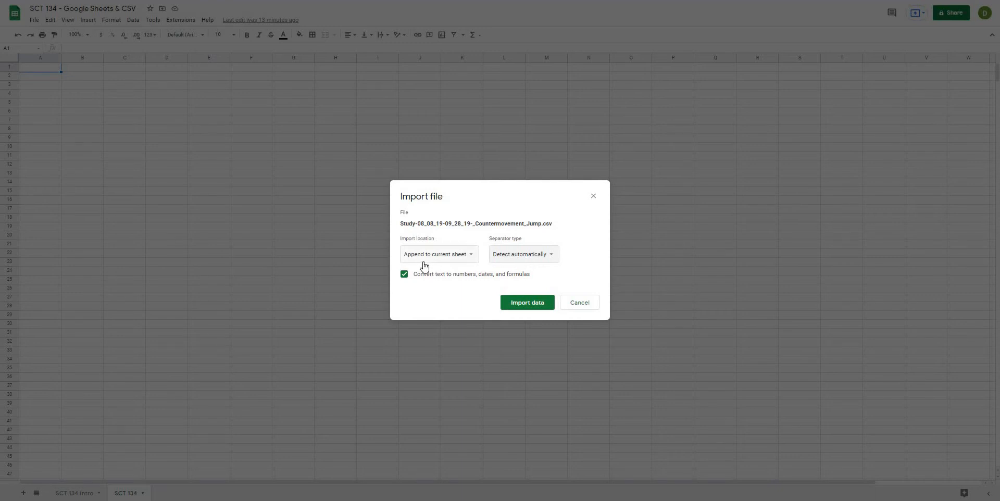
mouse_move(418, 284)
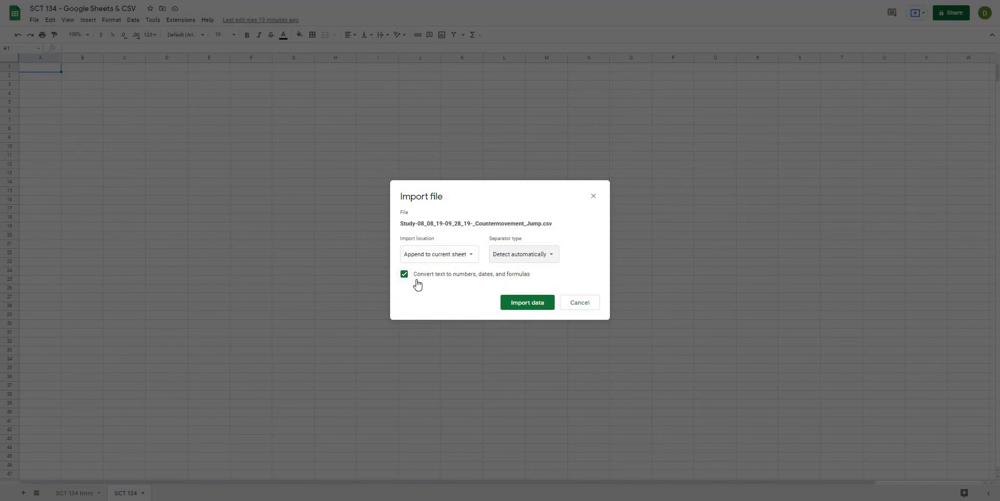
mouse_move(535, 281)
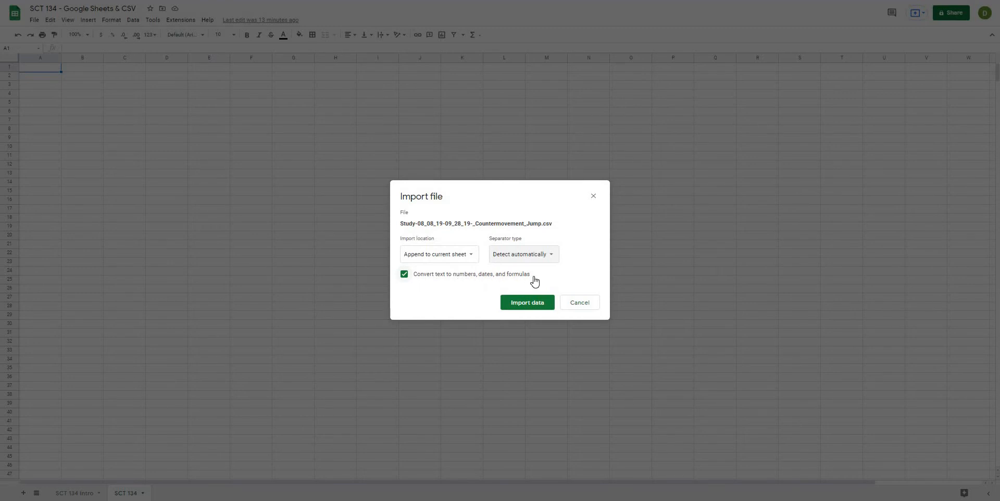
mouse_move(483, 257)
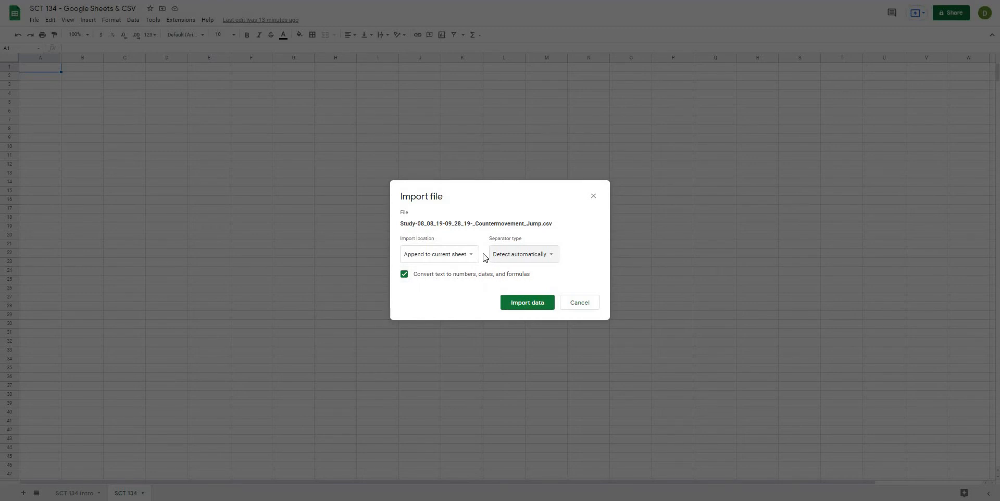
mouse_move(461, 283)
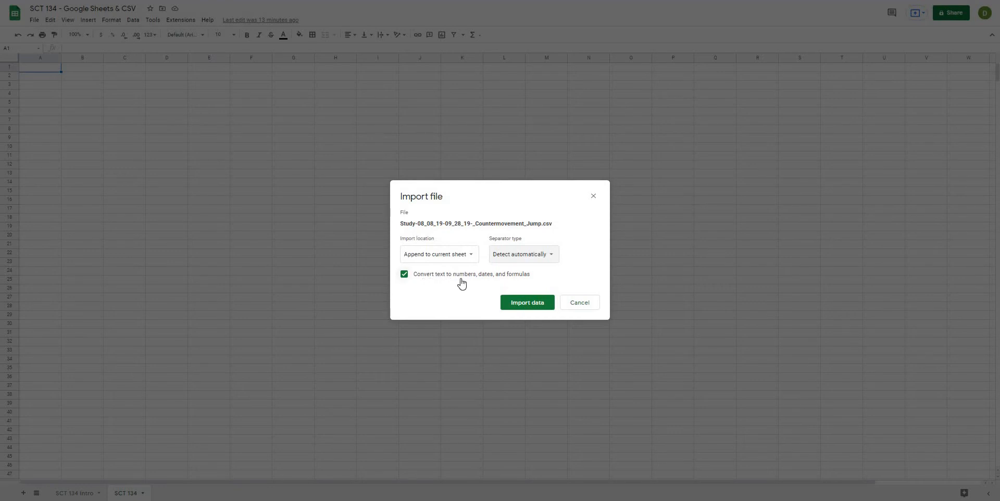
mouse_move(472, 280)
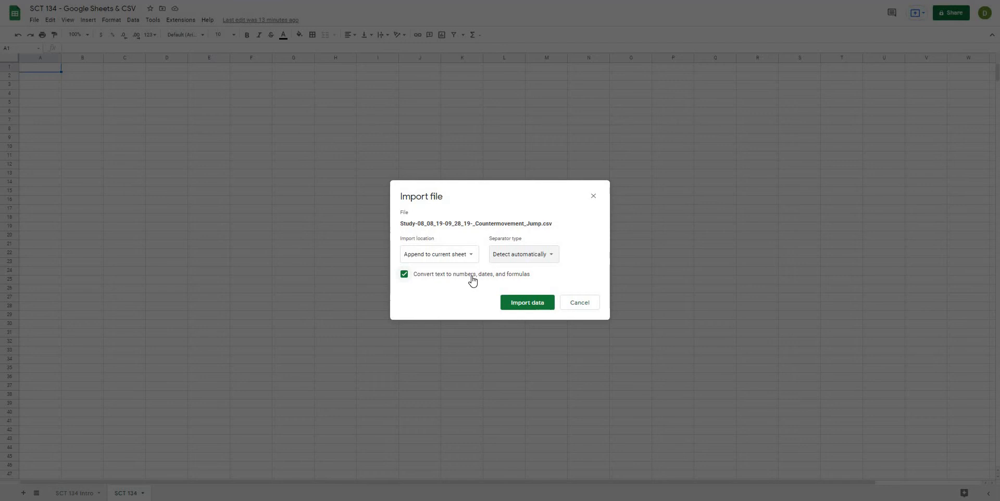
mouse_move(455, 286)
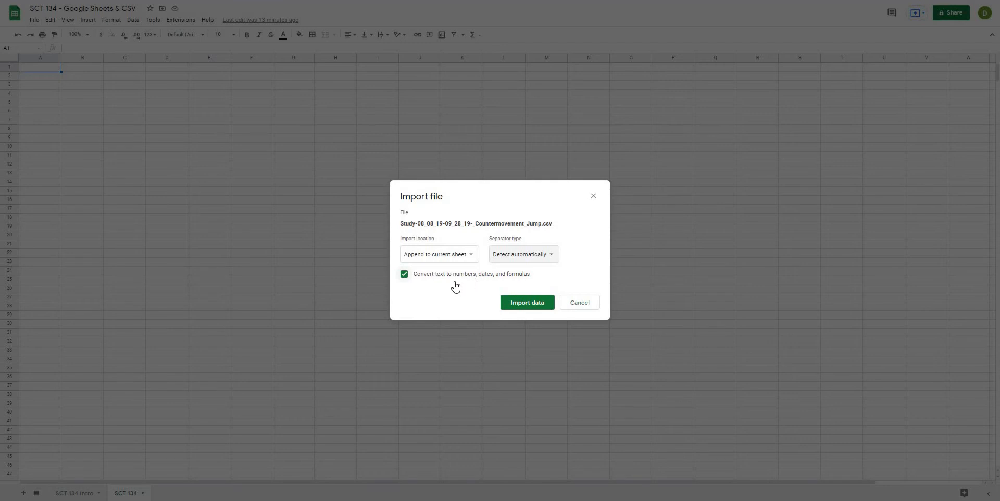
mouse_move(478, 304)
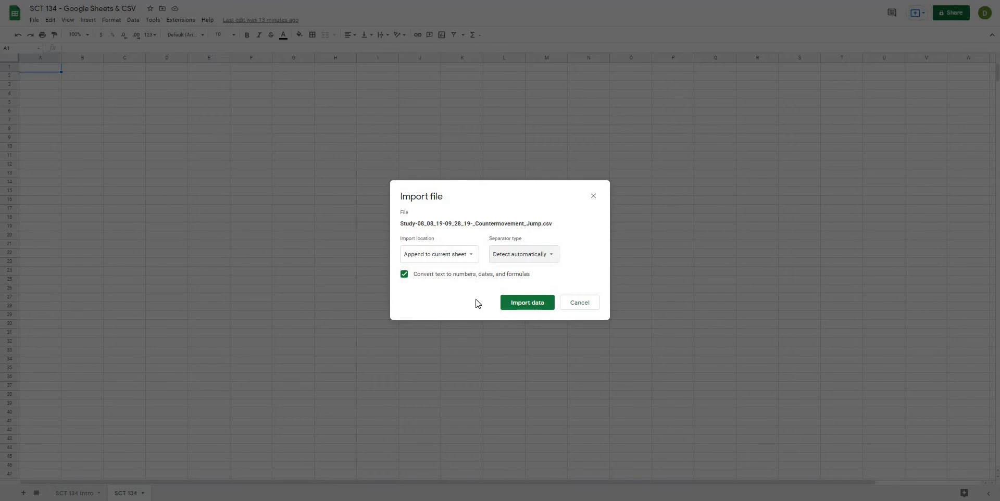
left_click(527, 302)
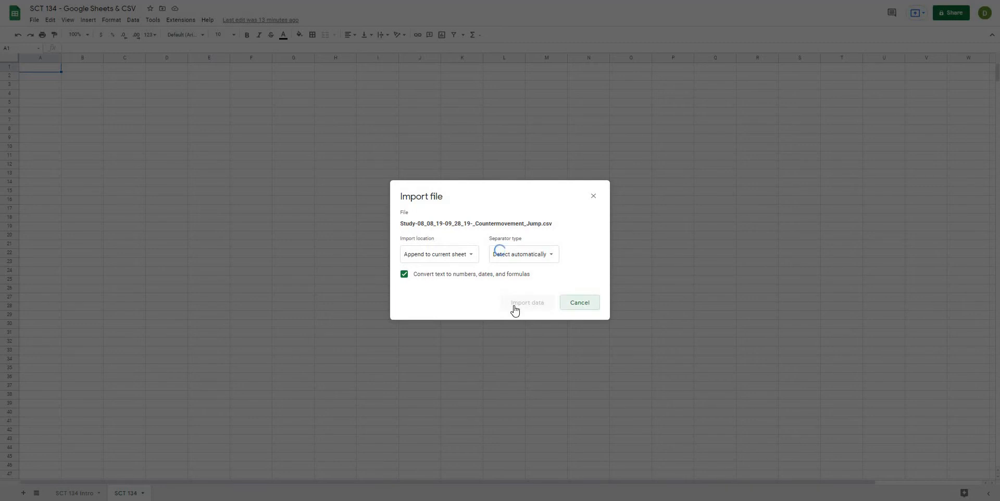
- Review the roughly 150 imported jump rows and the Countermovement Jump entry in column G
left_click(527, 302)
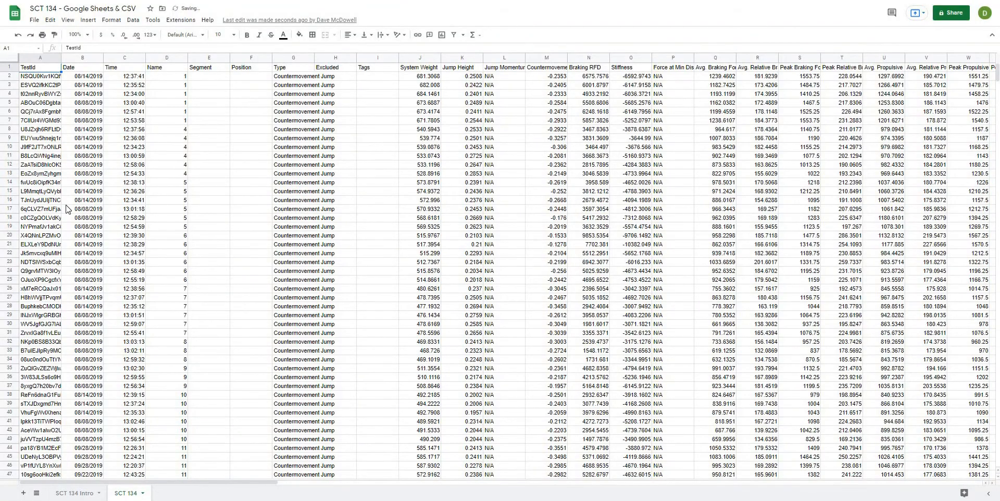
scroll("down", 3)
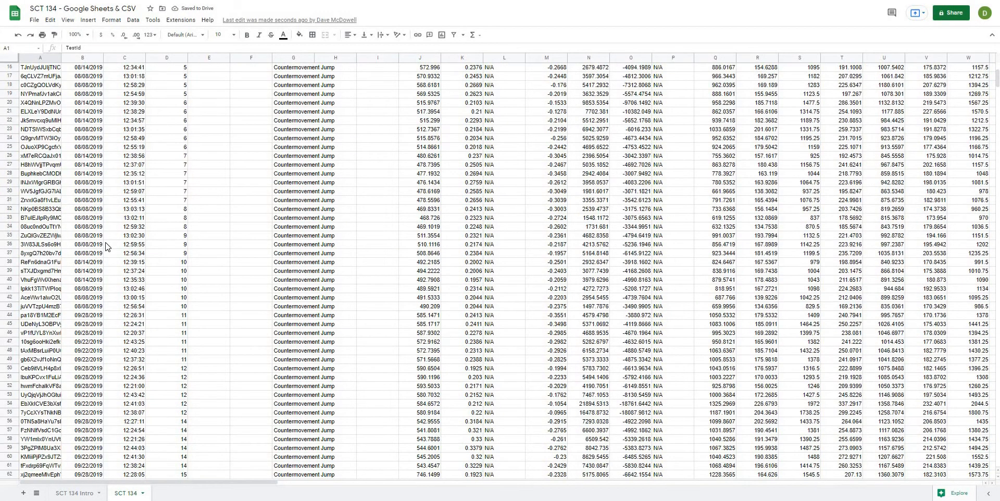
scroll("down", 3)
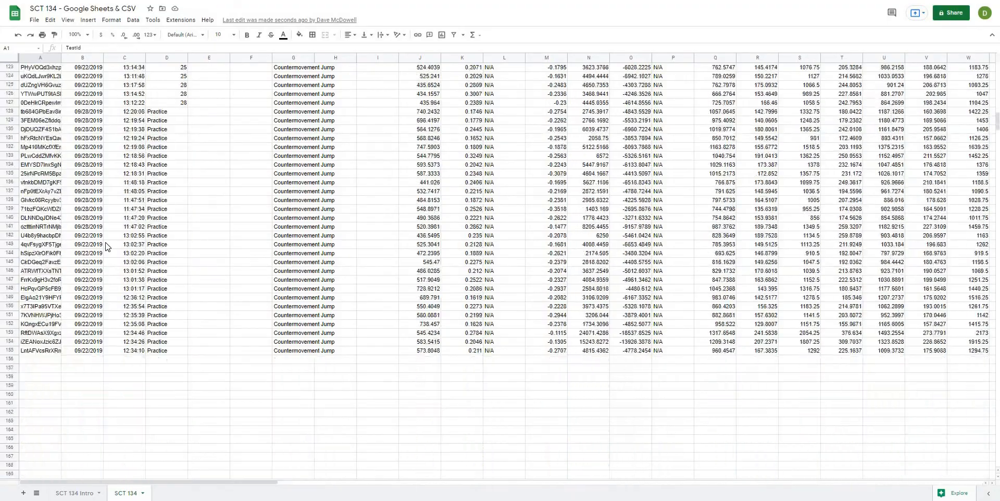
scroll("up", 3)
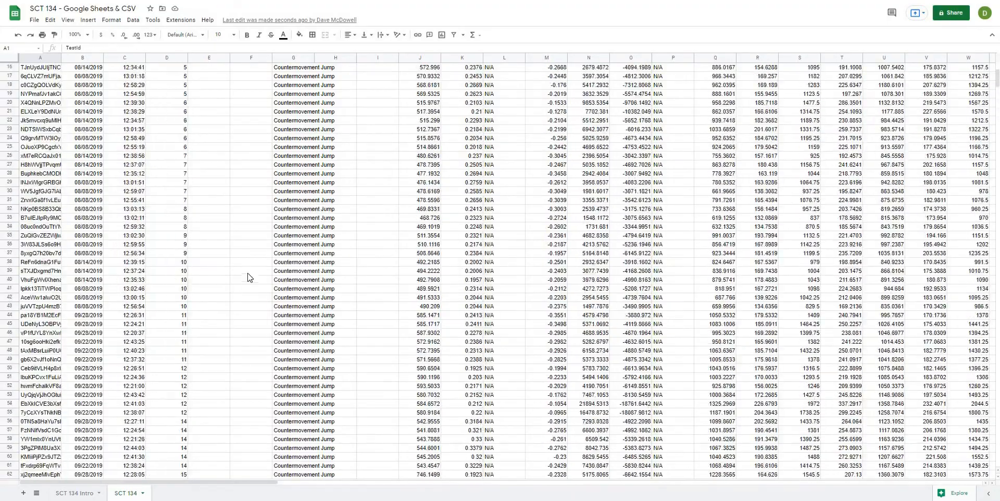
scroll("up", 3)
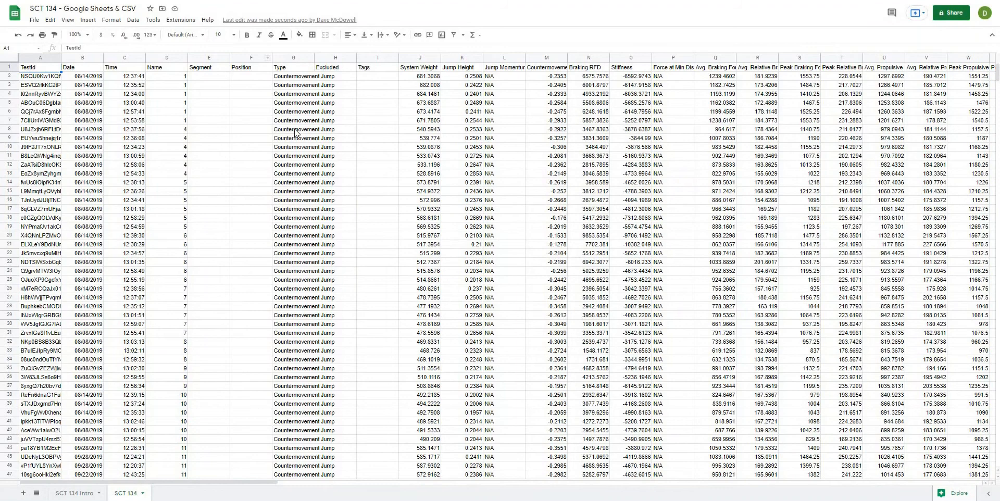
left_click(292, 129)
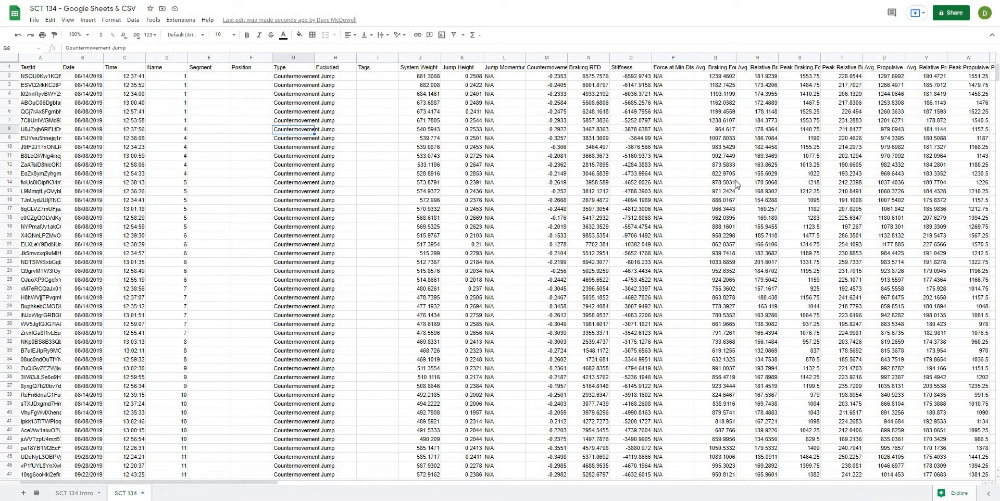
left_click(166, 148)
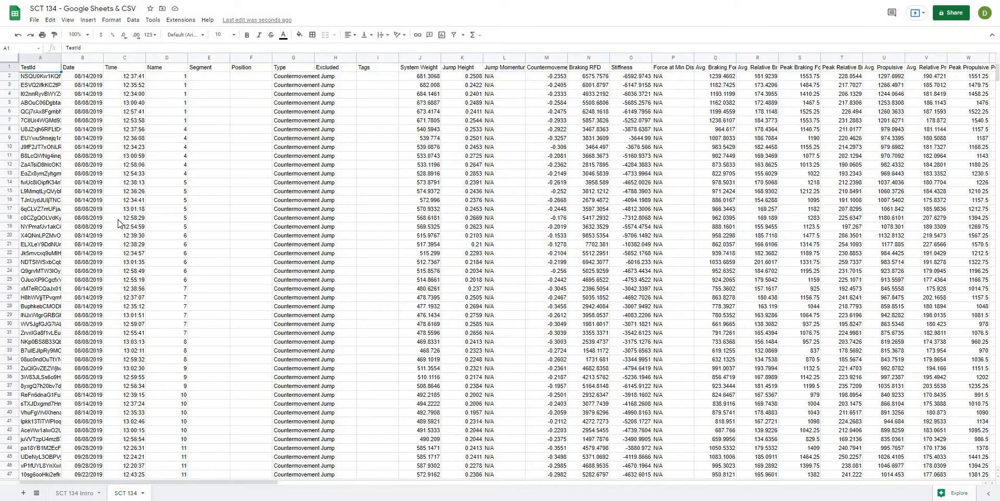
scroll("down", 3)
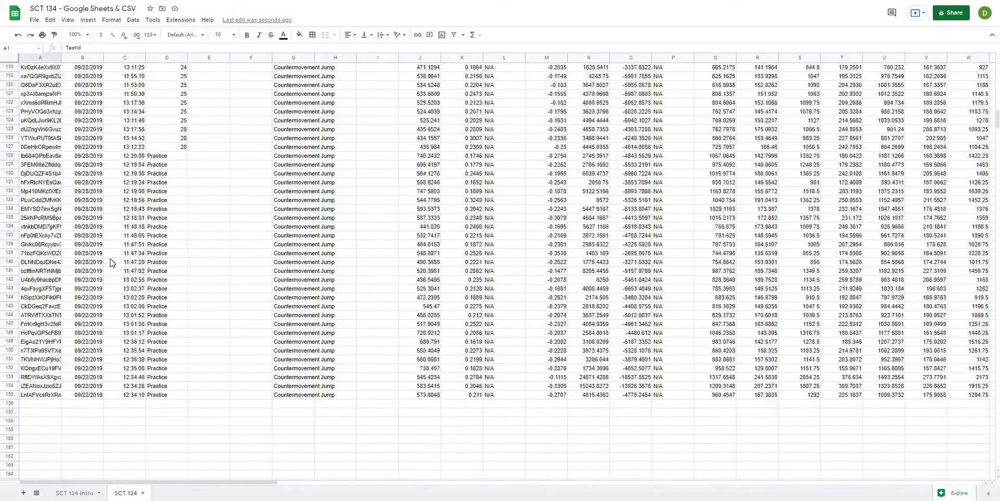
scroll("up", 3)
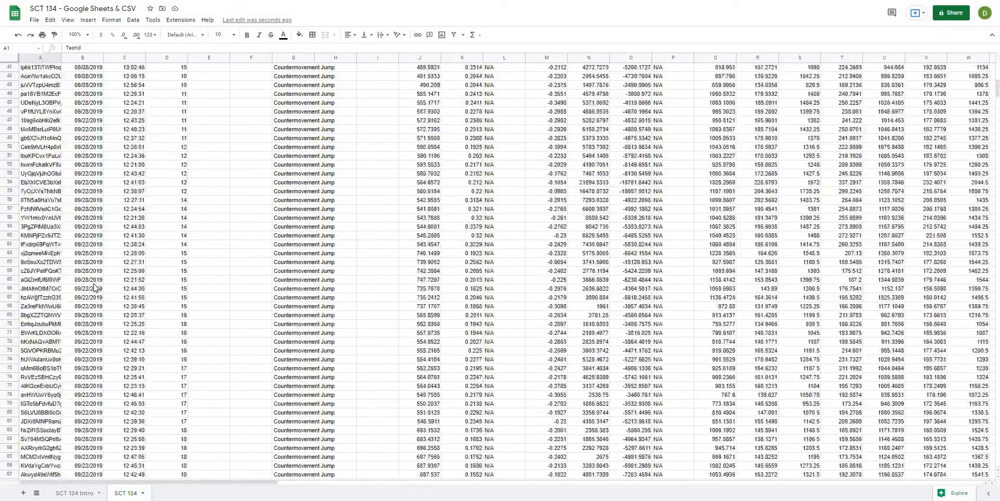
scroll("up", 3)
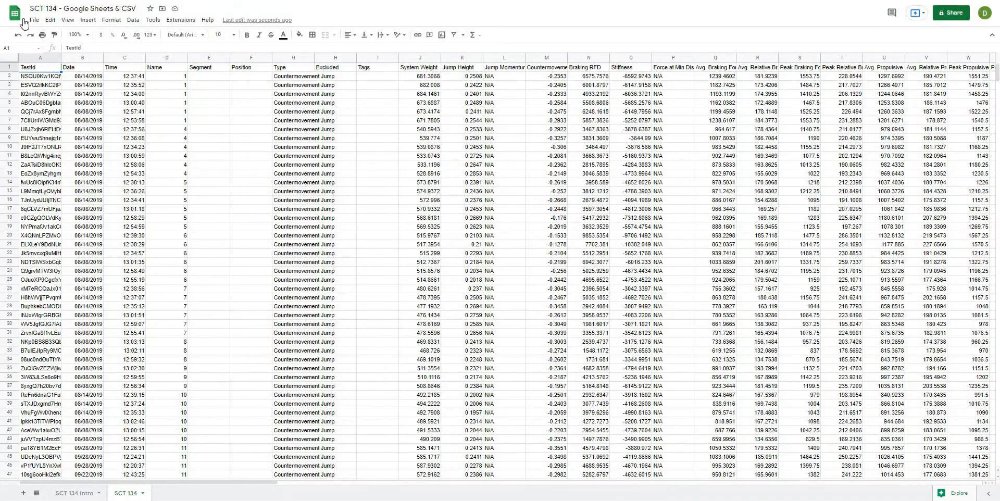
scroll("down", 3)
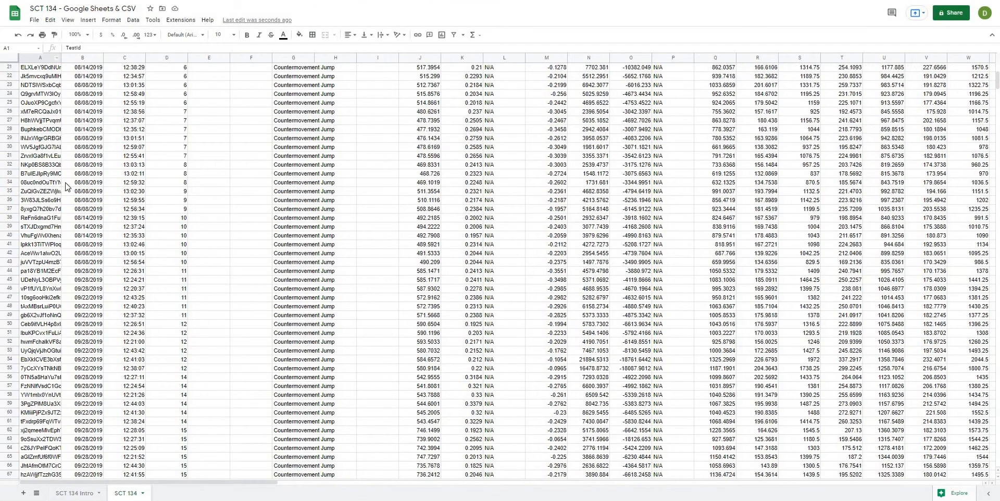
scroll("down", 3)
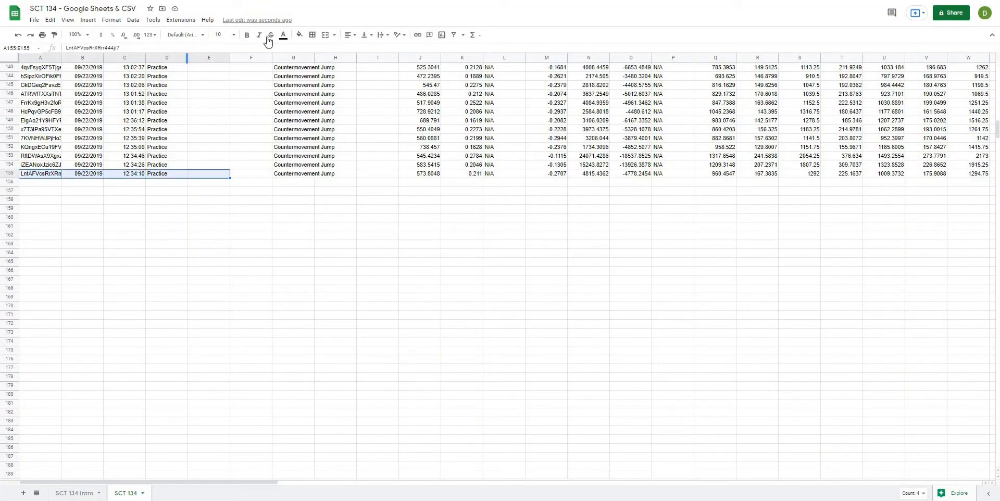
left_click(298, 34)
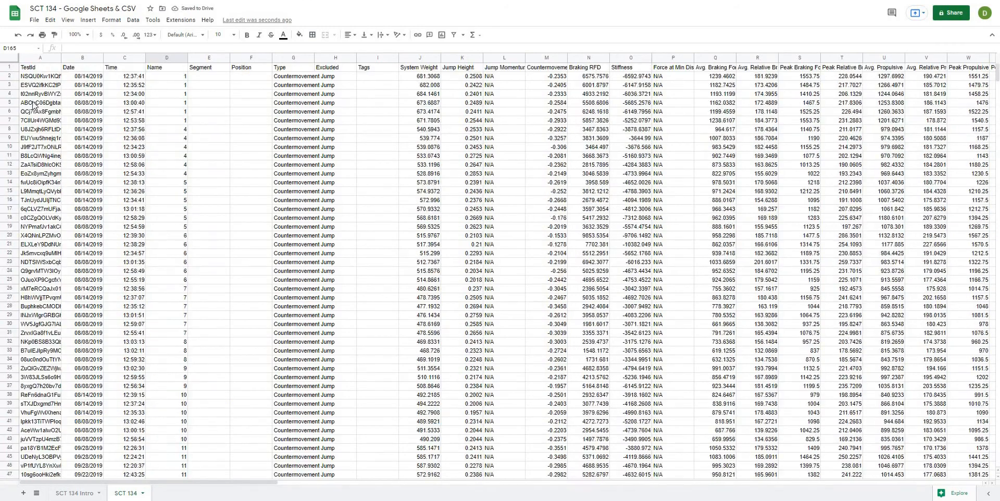
- Import the Study_Cross_Over 09_08_19–10_26_19 Countermovement Jump CSV, appending to the current sheet
left_click(35, 20)
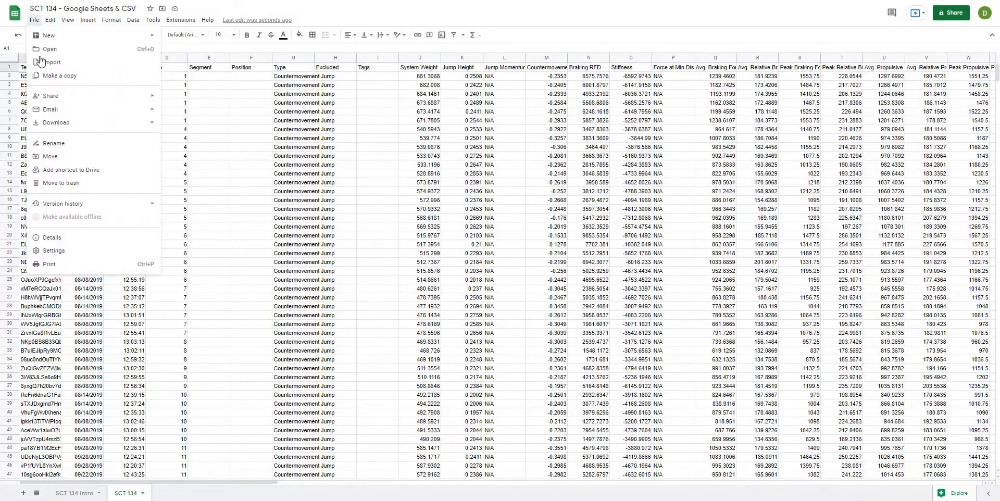
left_click(51, 62)
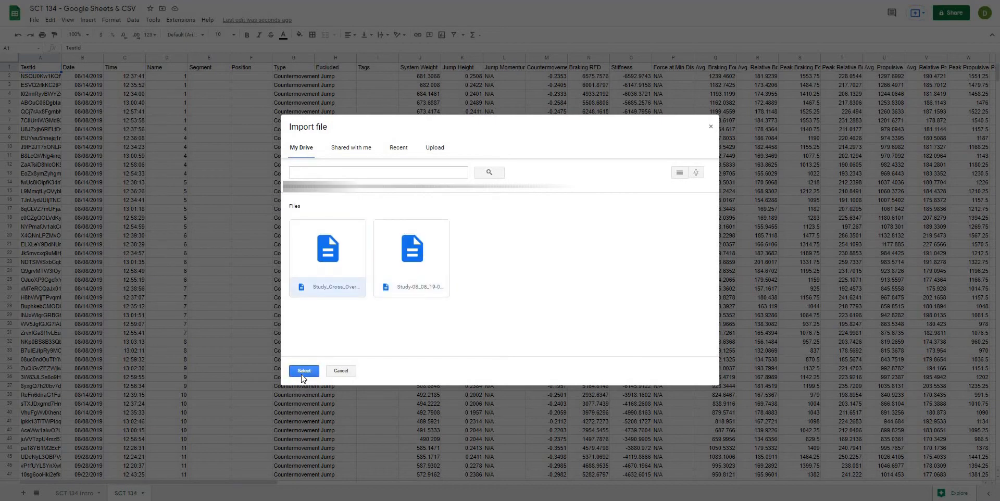
left_click(304, 371)
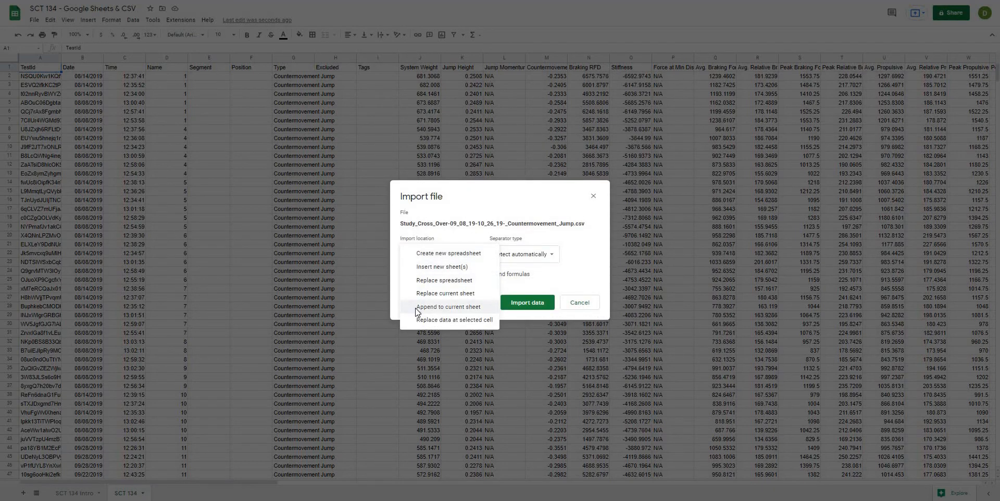
left_click(449, 307)
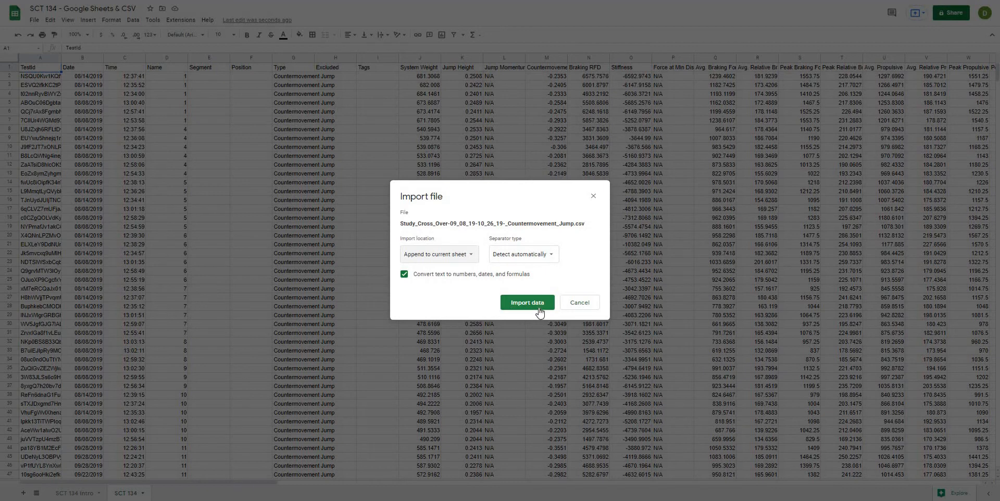
left_click(526, 302)
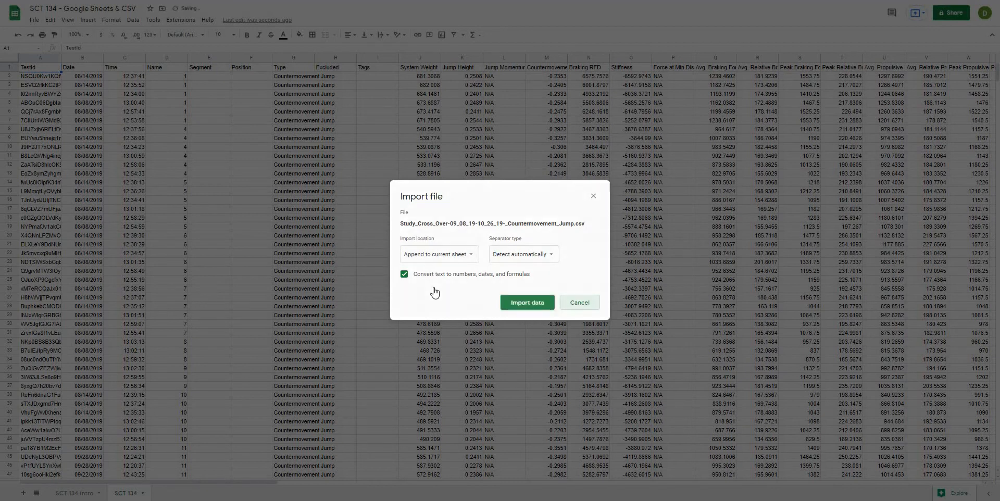
left_click(526, 302)
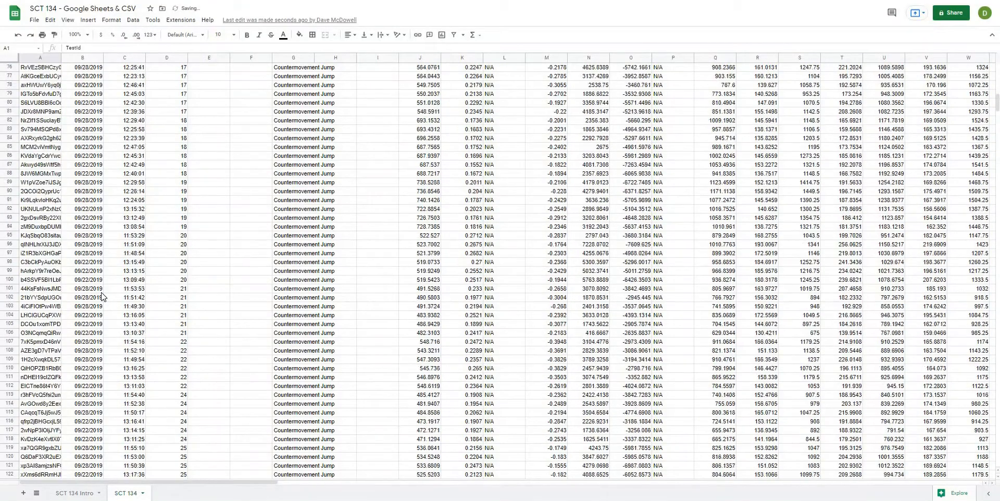
- Find the duplicate header row 156, then select the whole sheet via the corner box
scroll("down", 3)
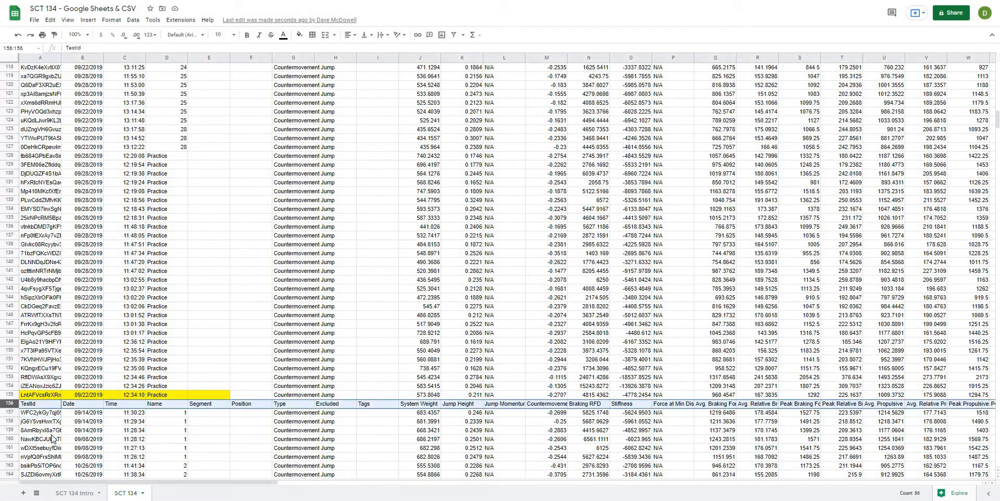
left_click(39, 438)
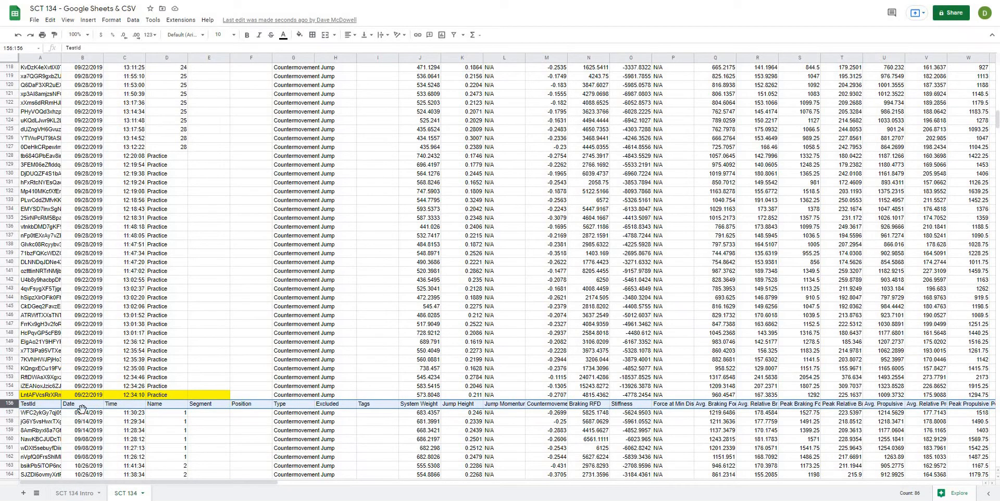
left_click(82, 431)
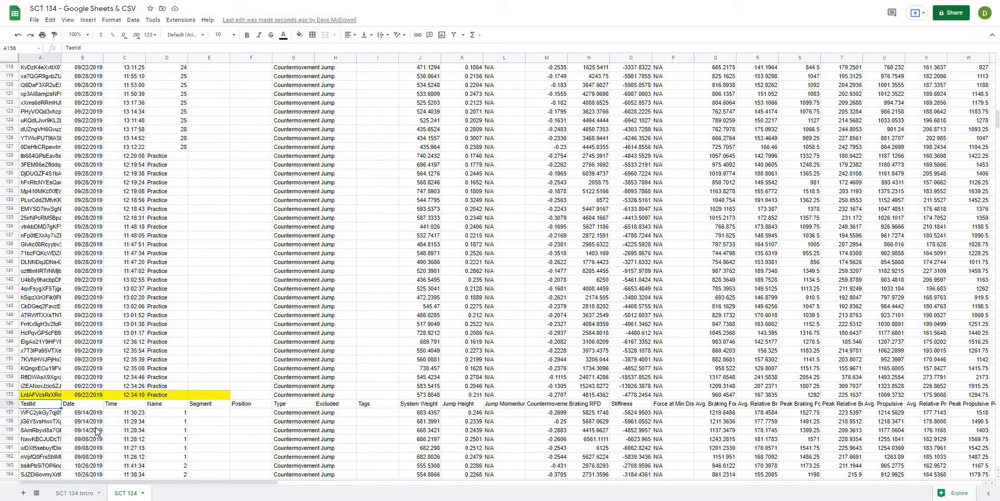
scroll("up", 3)
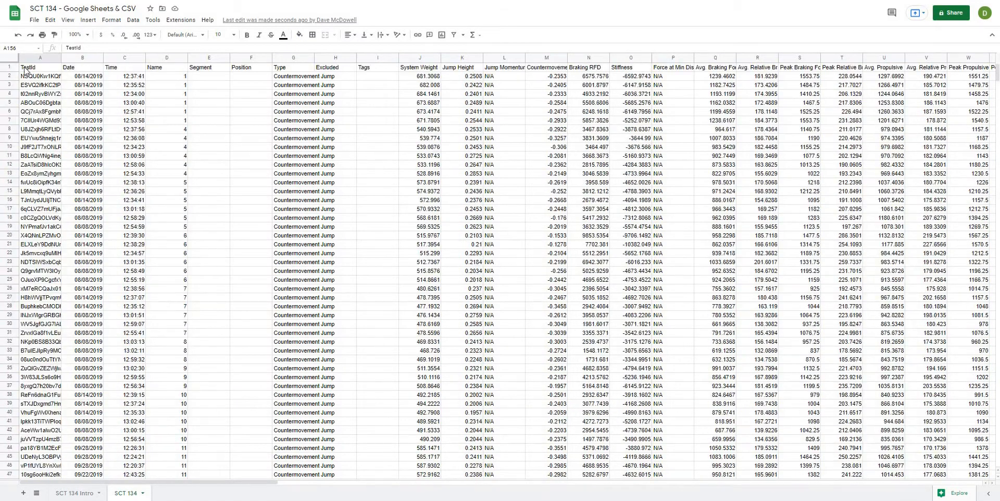
left_click(6, 58)
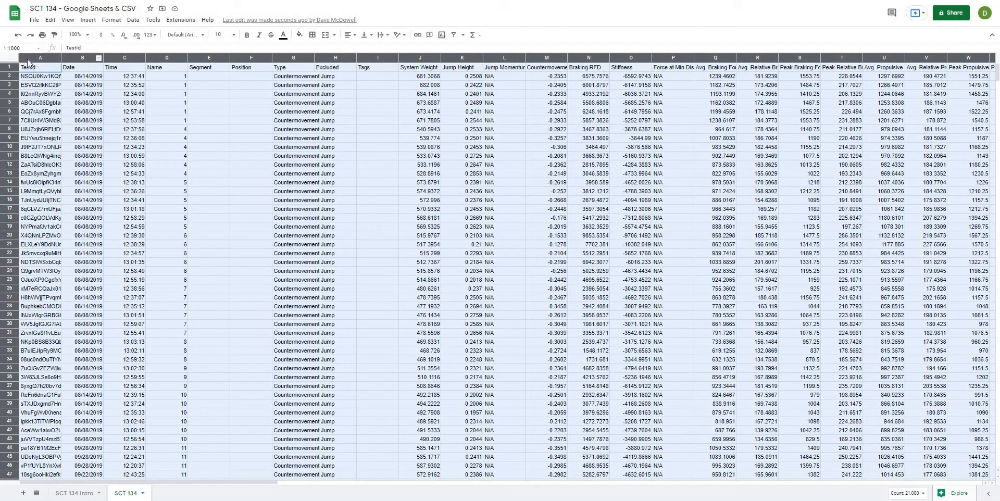
- Run Data cleanup > Remove duplicates with 'Data has header row' ticked
left_click(40, 58)
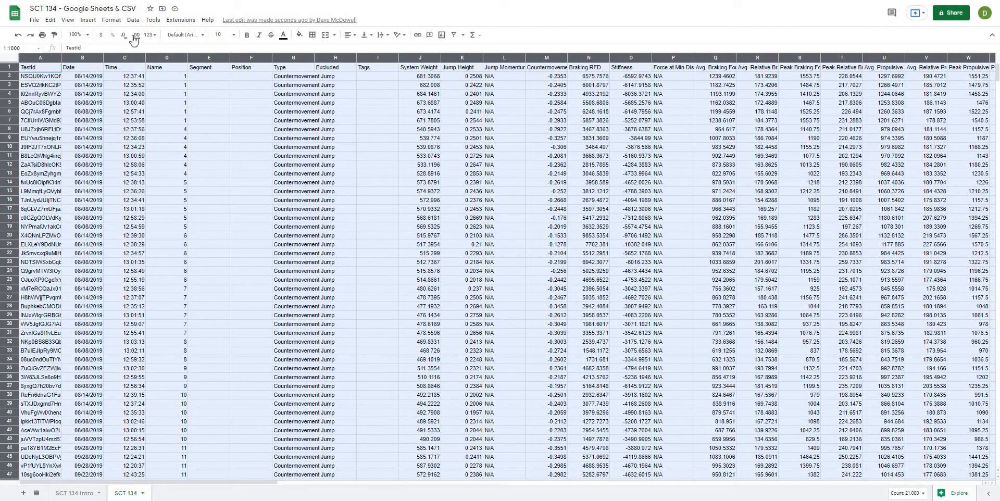
left_click(133, 19)
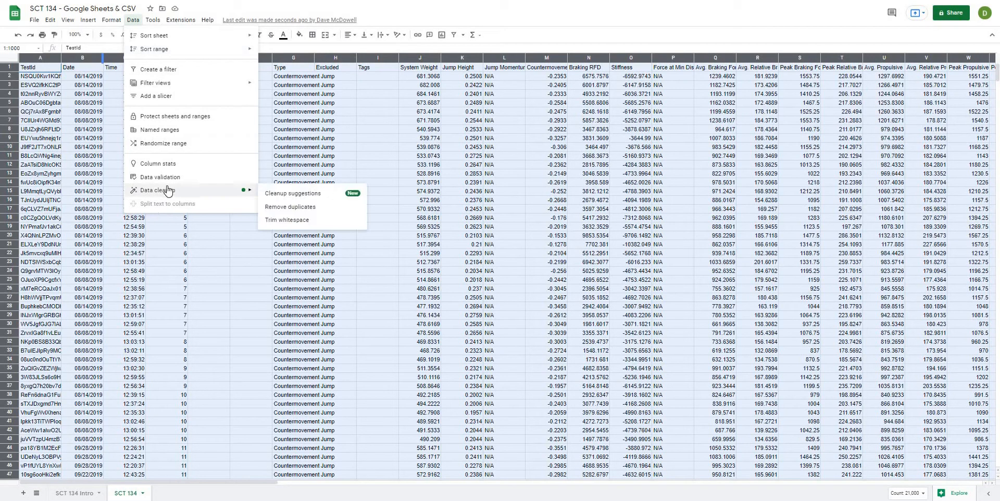
mouse_move(290, 207)
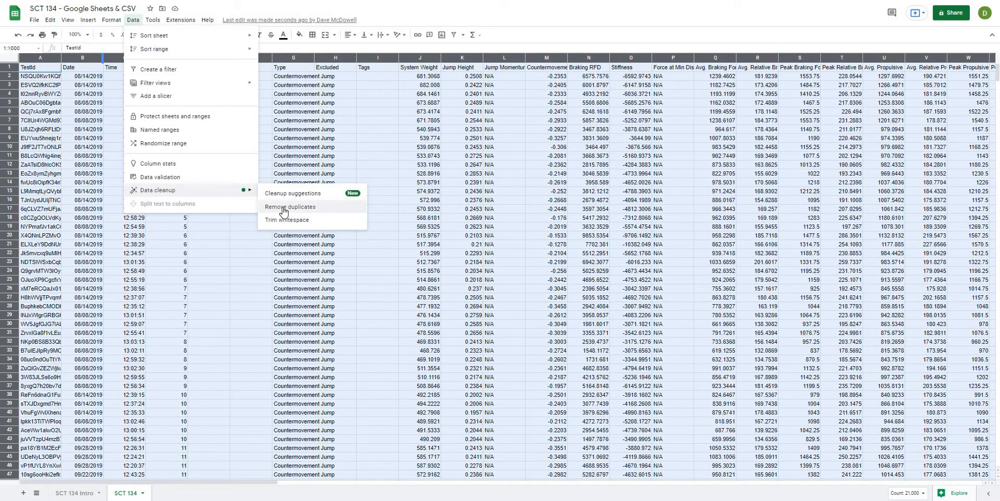
left_click(290, 207)
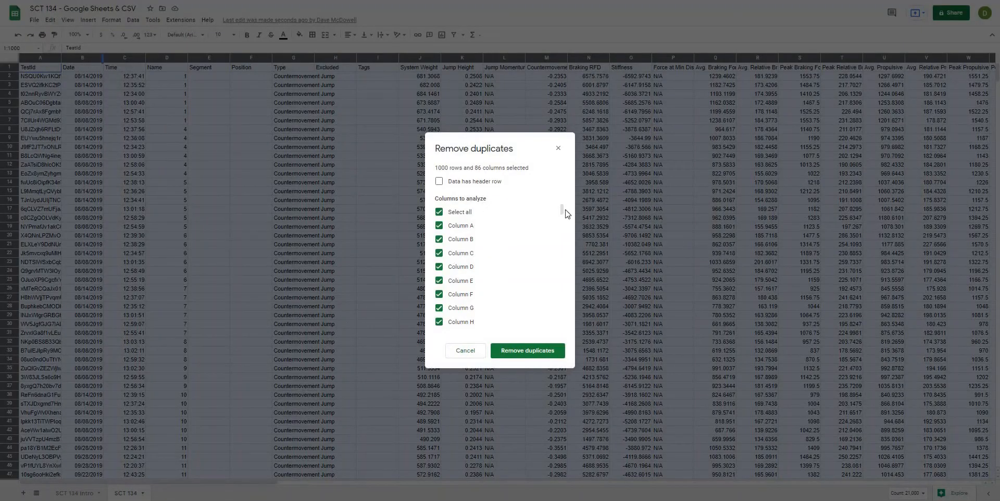
scroll("down", 3)
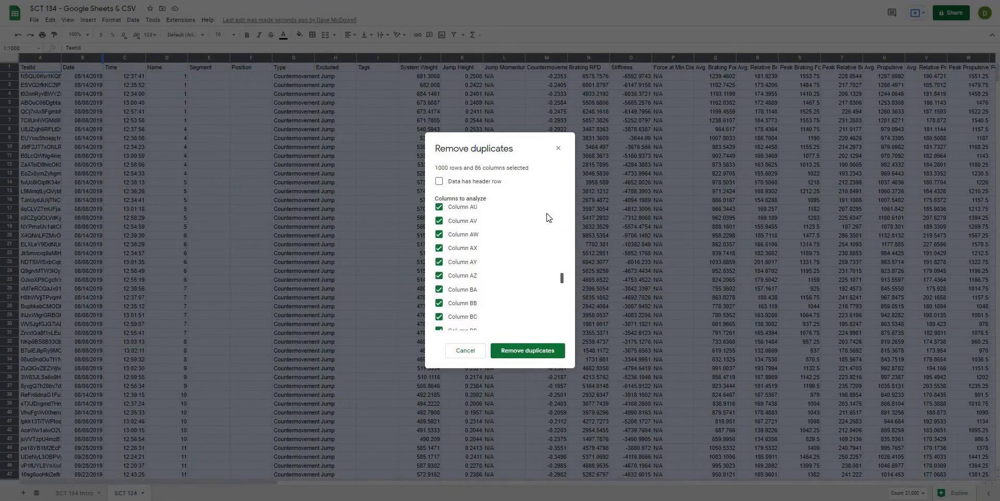
left_click(440, 181)
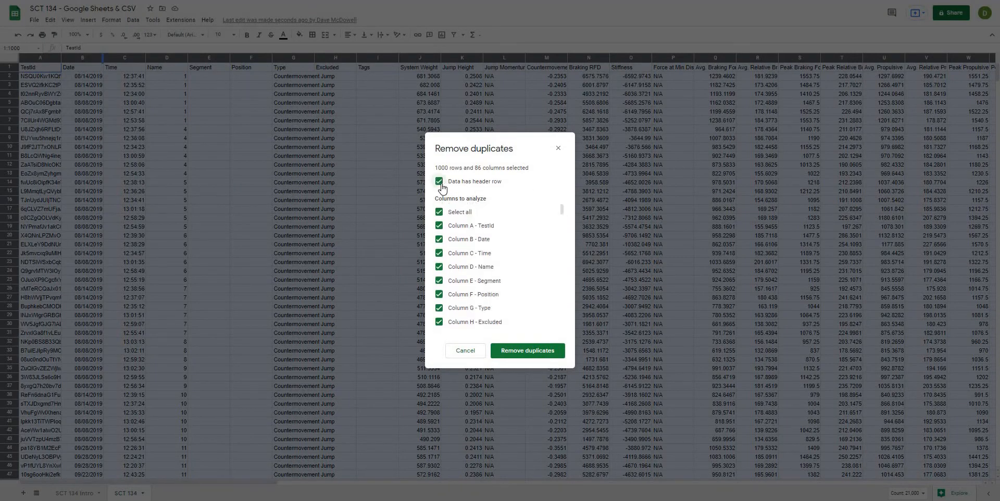
mouse_move(386, 162)
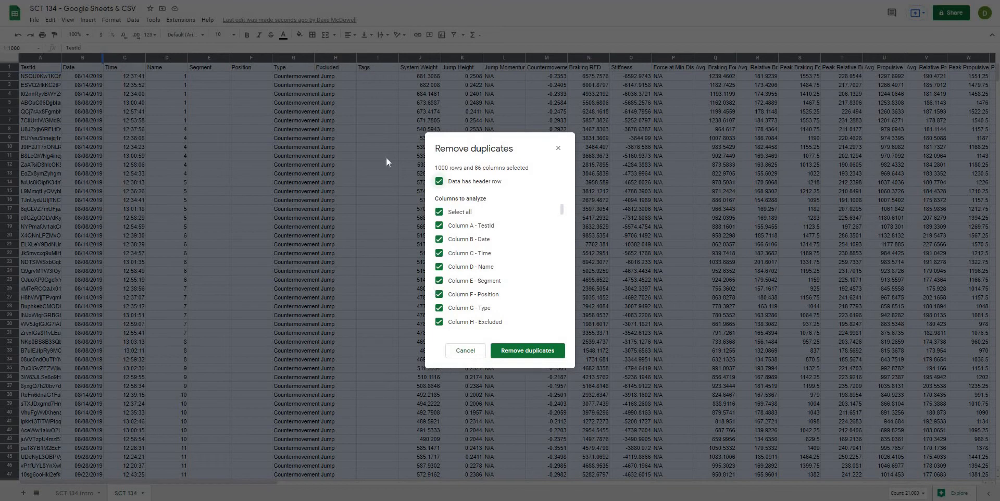
mouse_move(527, 350)
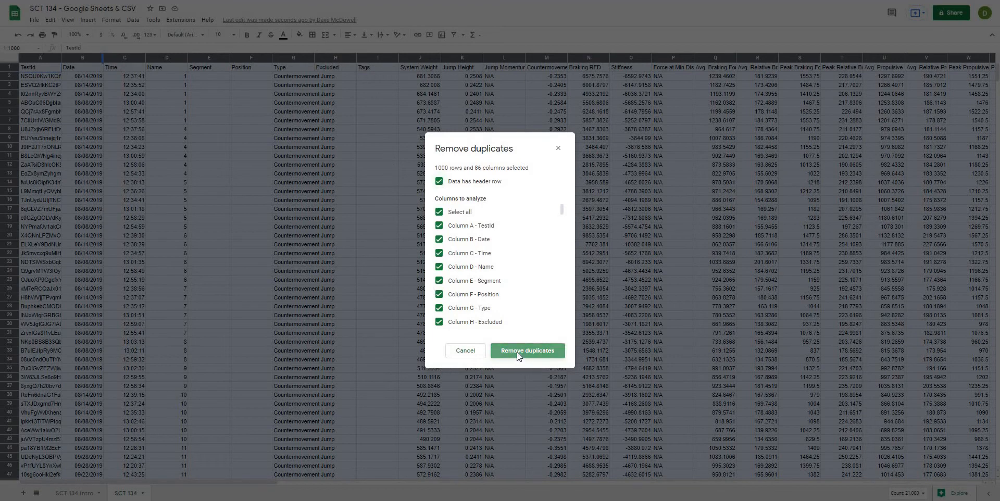
left_click(527, 350)
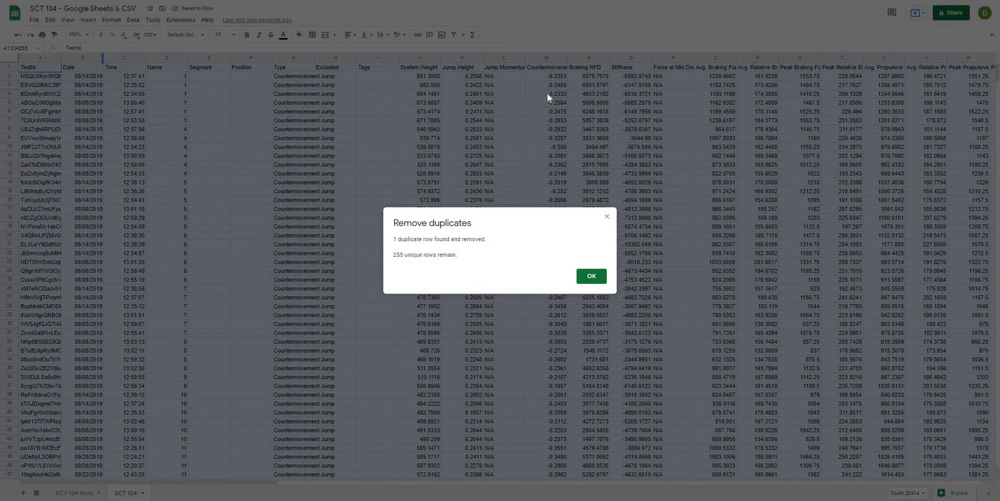
- Dismiss the summary, check the rows continue directly to row 255, and select row 1
left_click(590, 276)
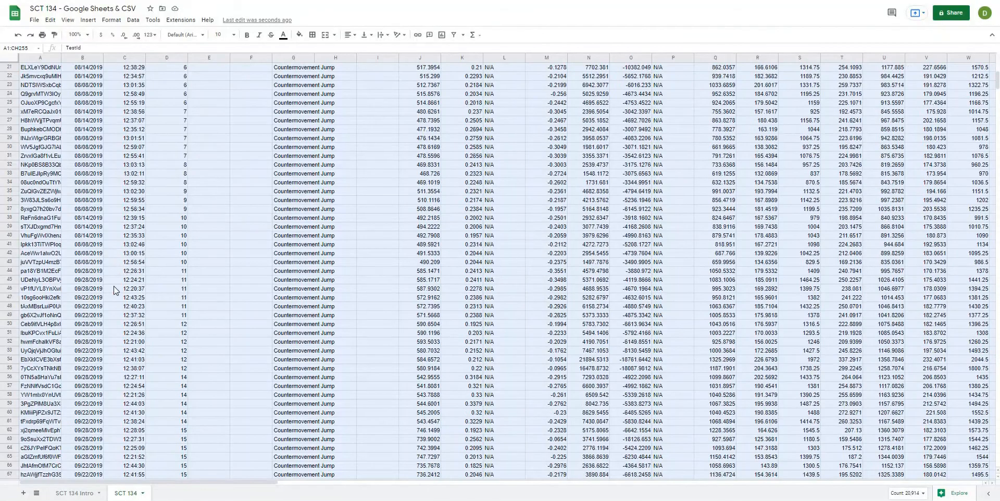
scroll("down", 3)
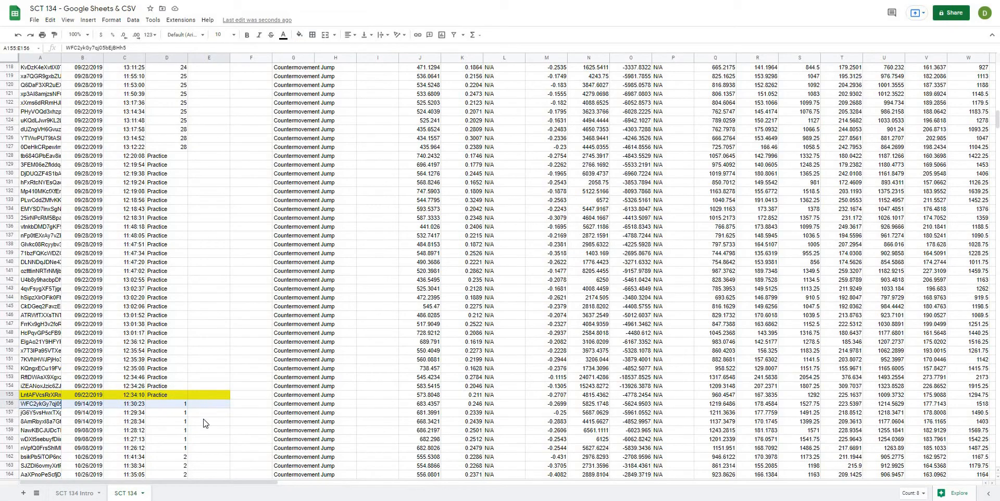
left_click(208, 324)
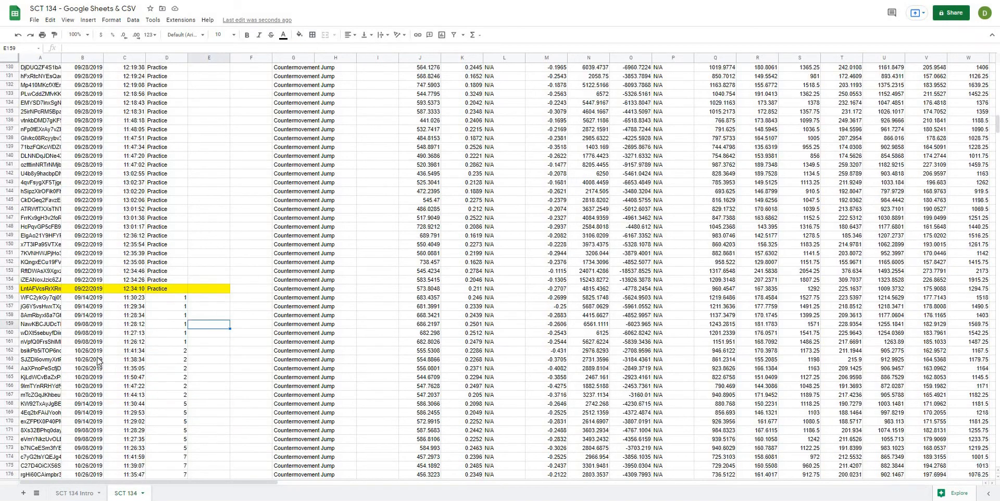
scroll("down", 3)
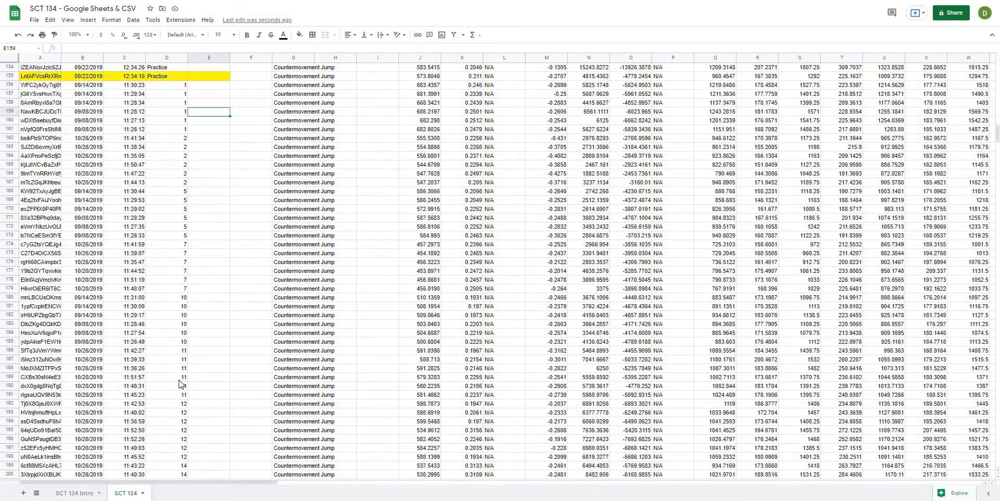
scroll("down", 3)
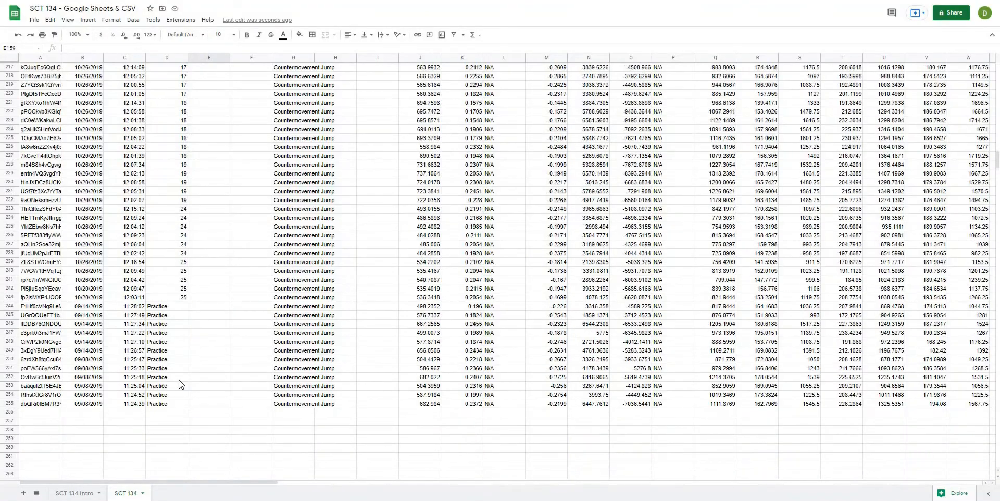
scroll("up", 3)
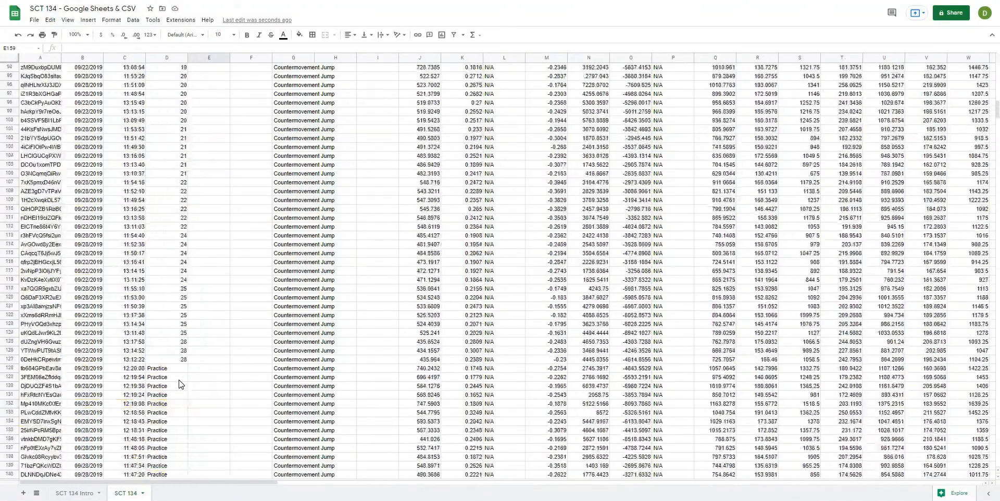
scroll("up", 3)
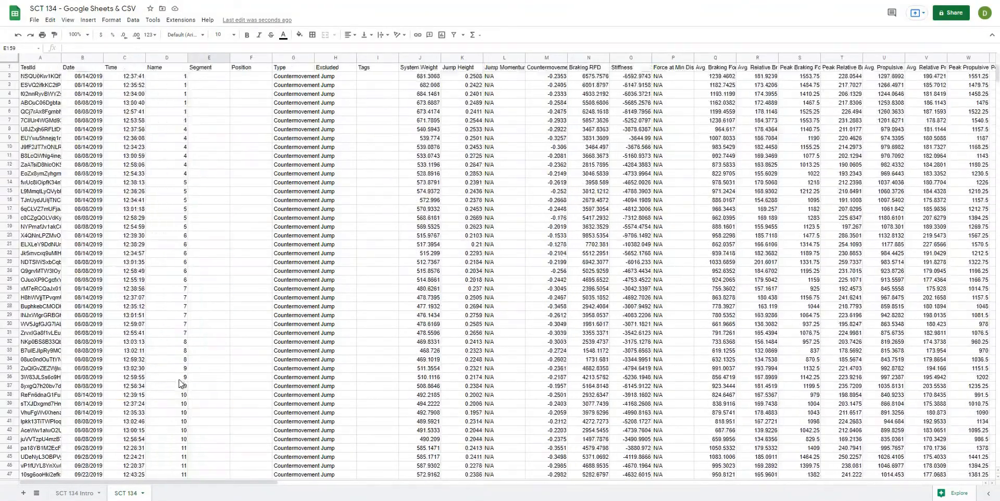
left_click(125, 165)
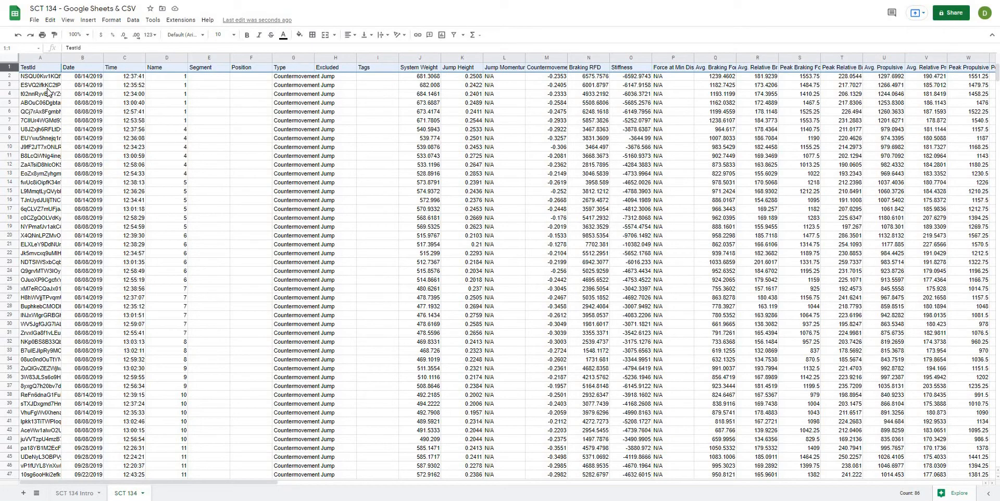
- Create a filter and set the Name column to show only value 1
left_click(132, 20)
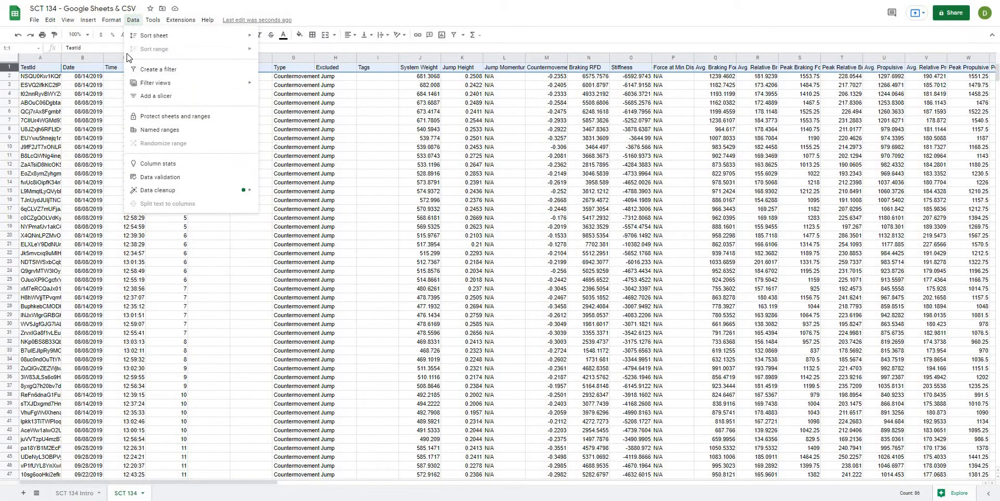
mouse_move(158, 68)
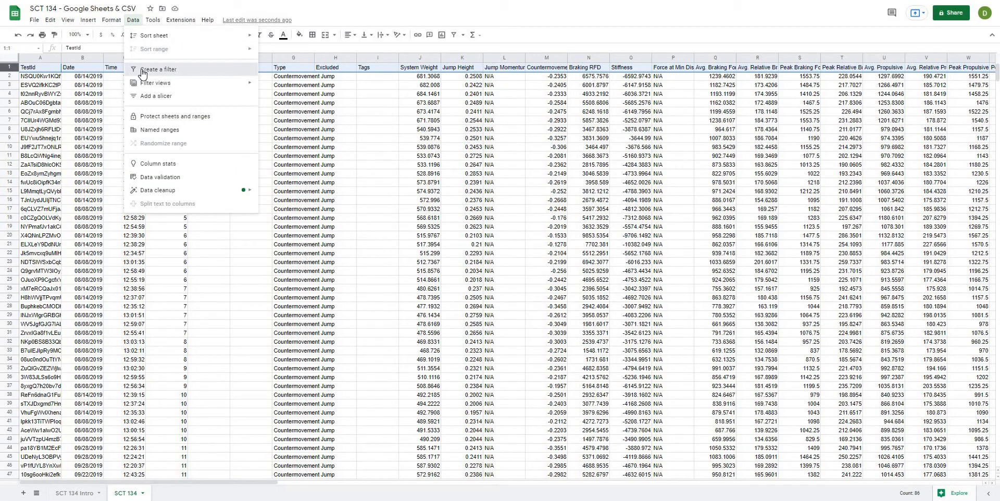
left_click(159, 69)
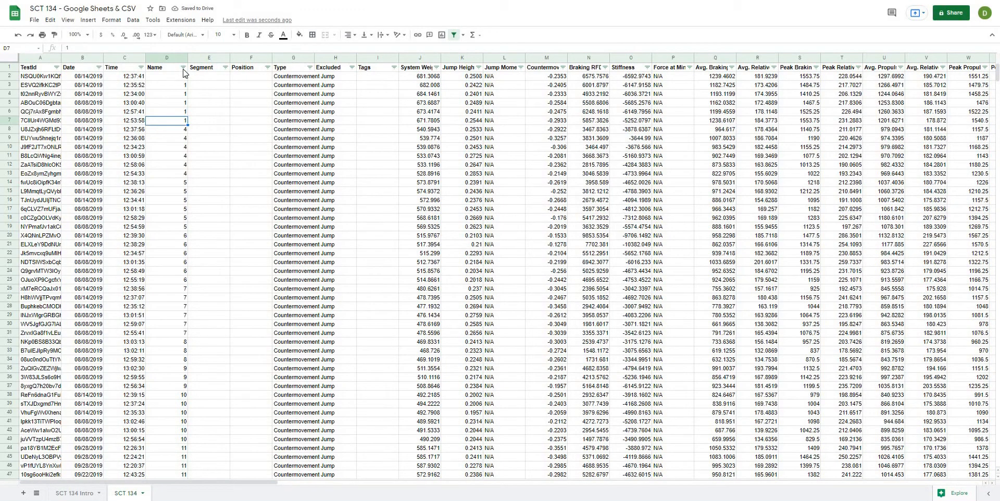
left_click(183, 68)
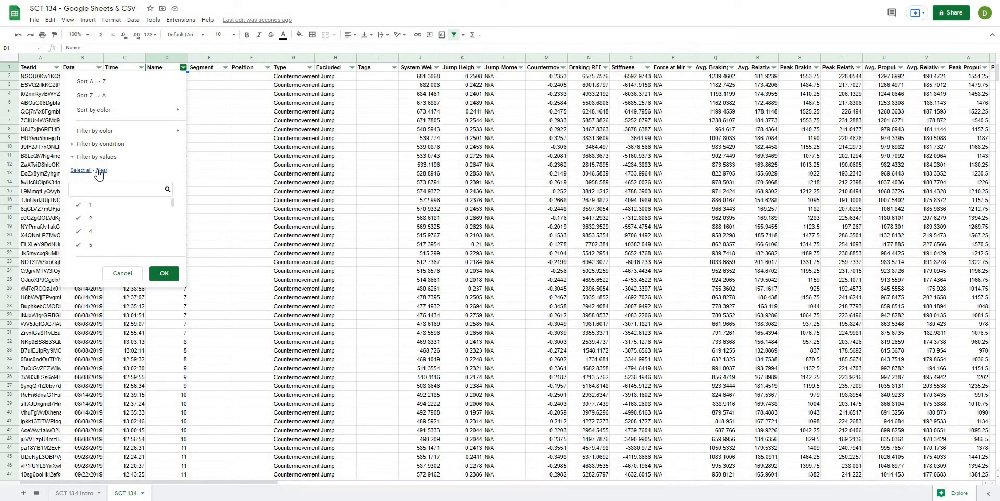
left_click(102, 170)
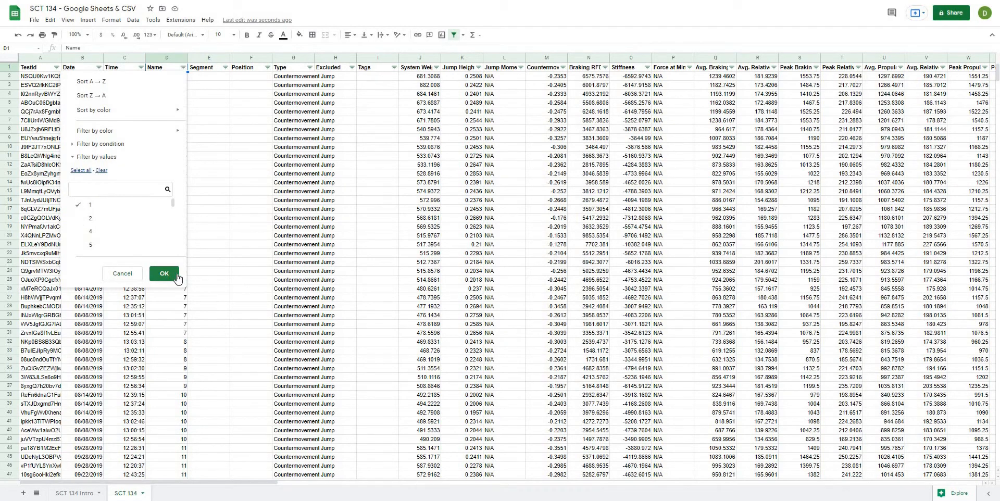
left_click(164, 273)
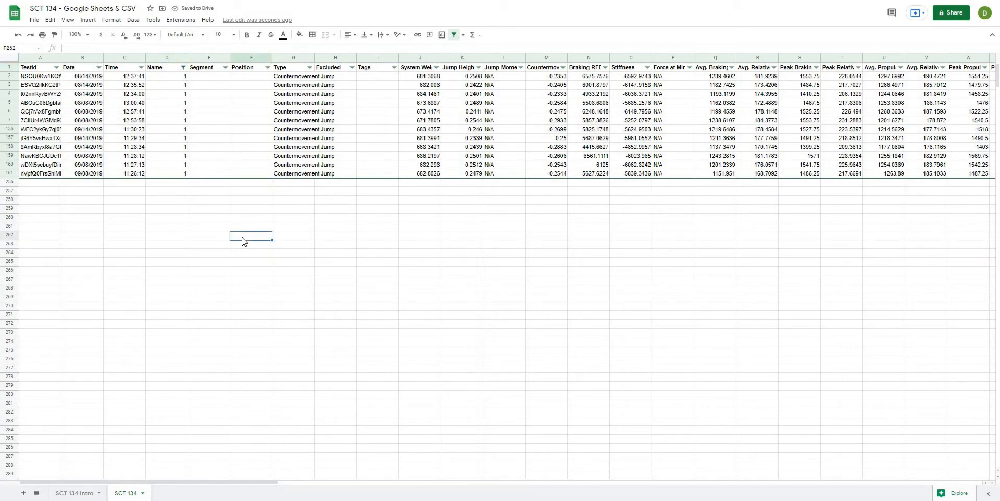
mouse_move(207, 279)
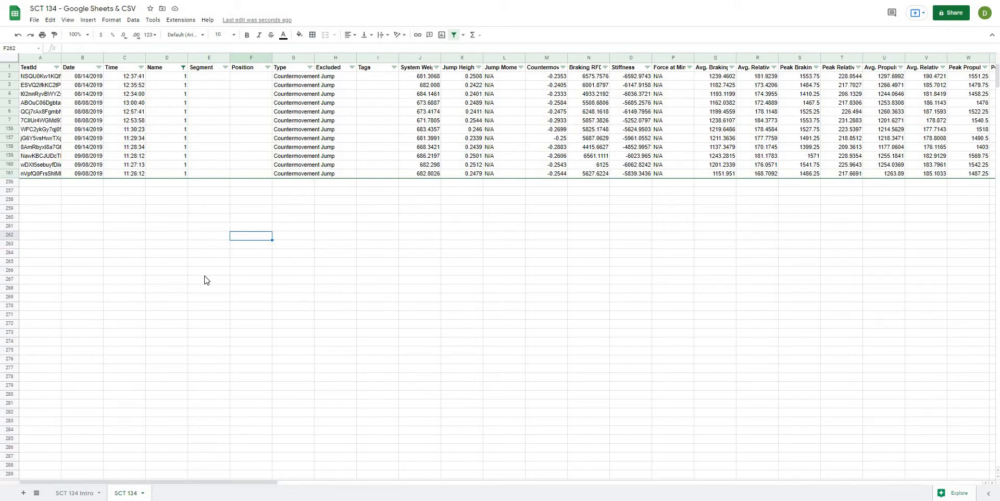